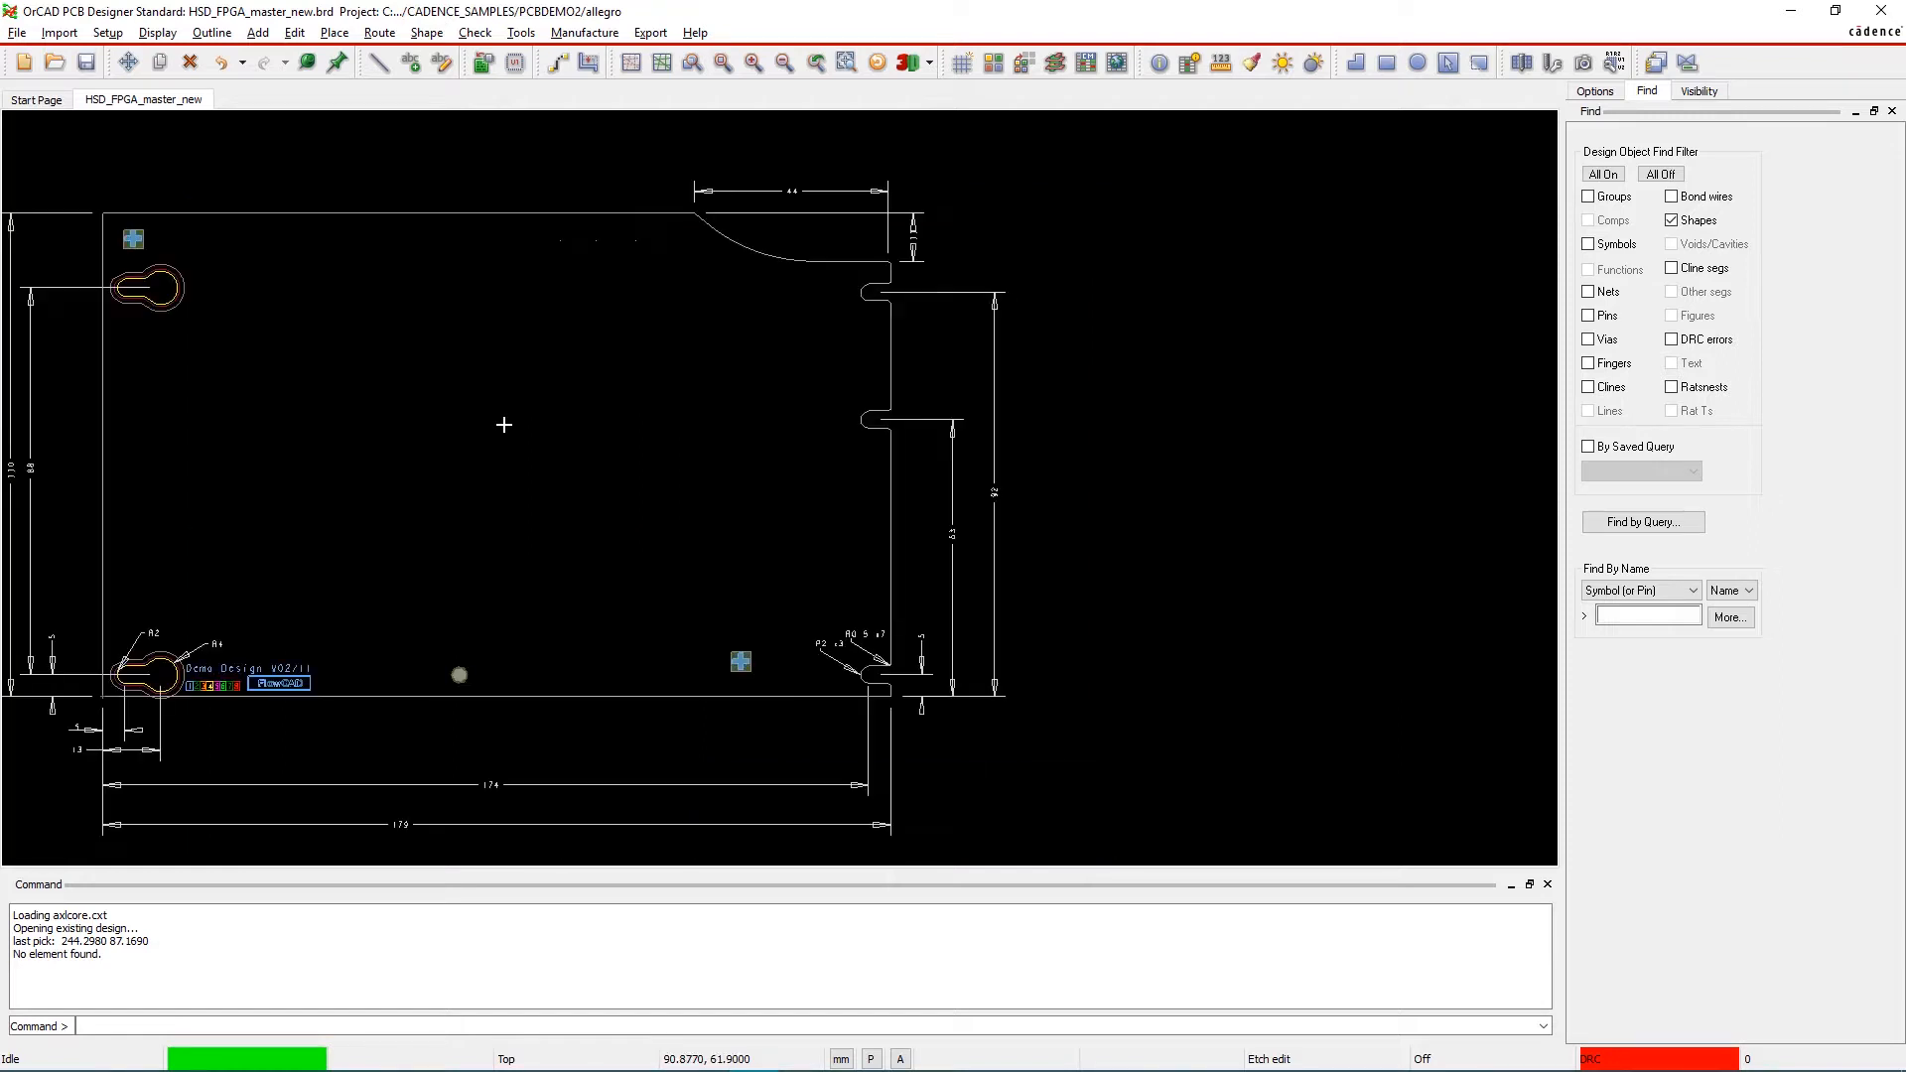
{"action": "mouse_move", "coordinate": [459, 305]}
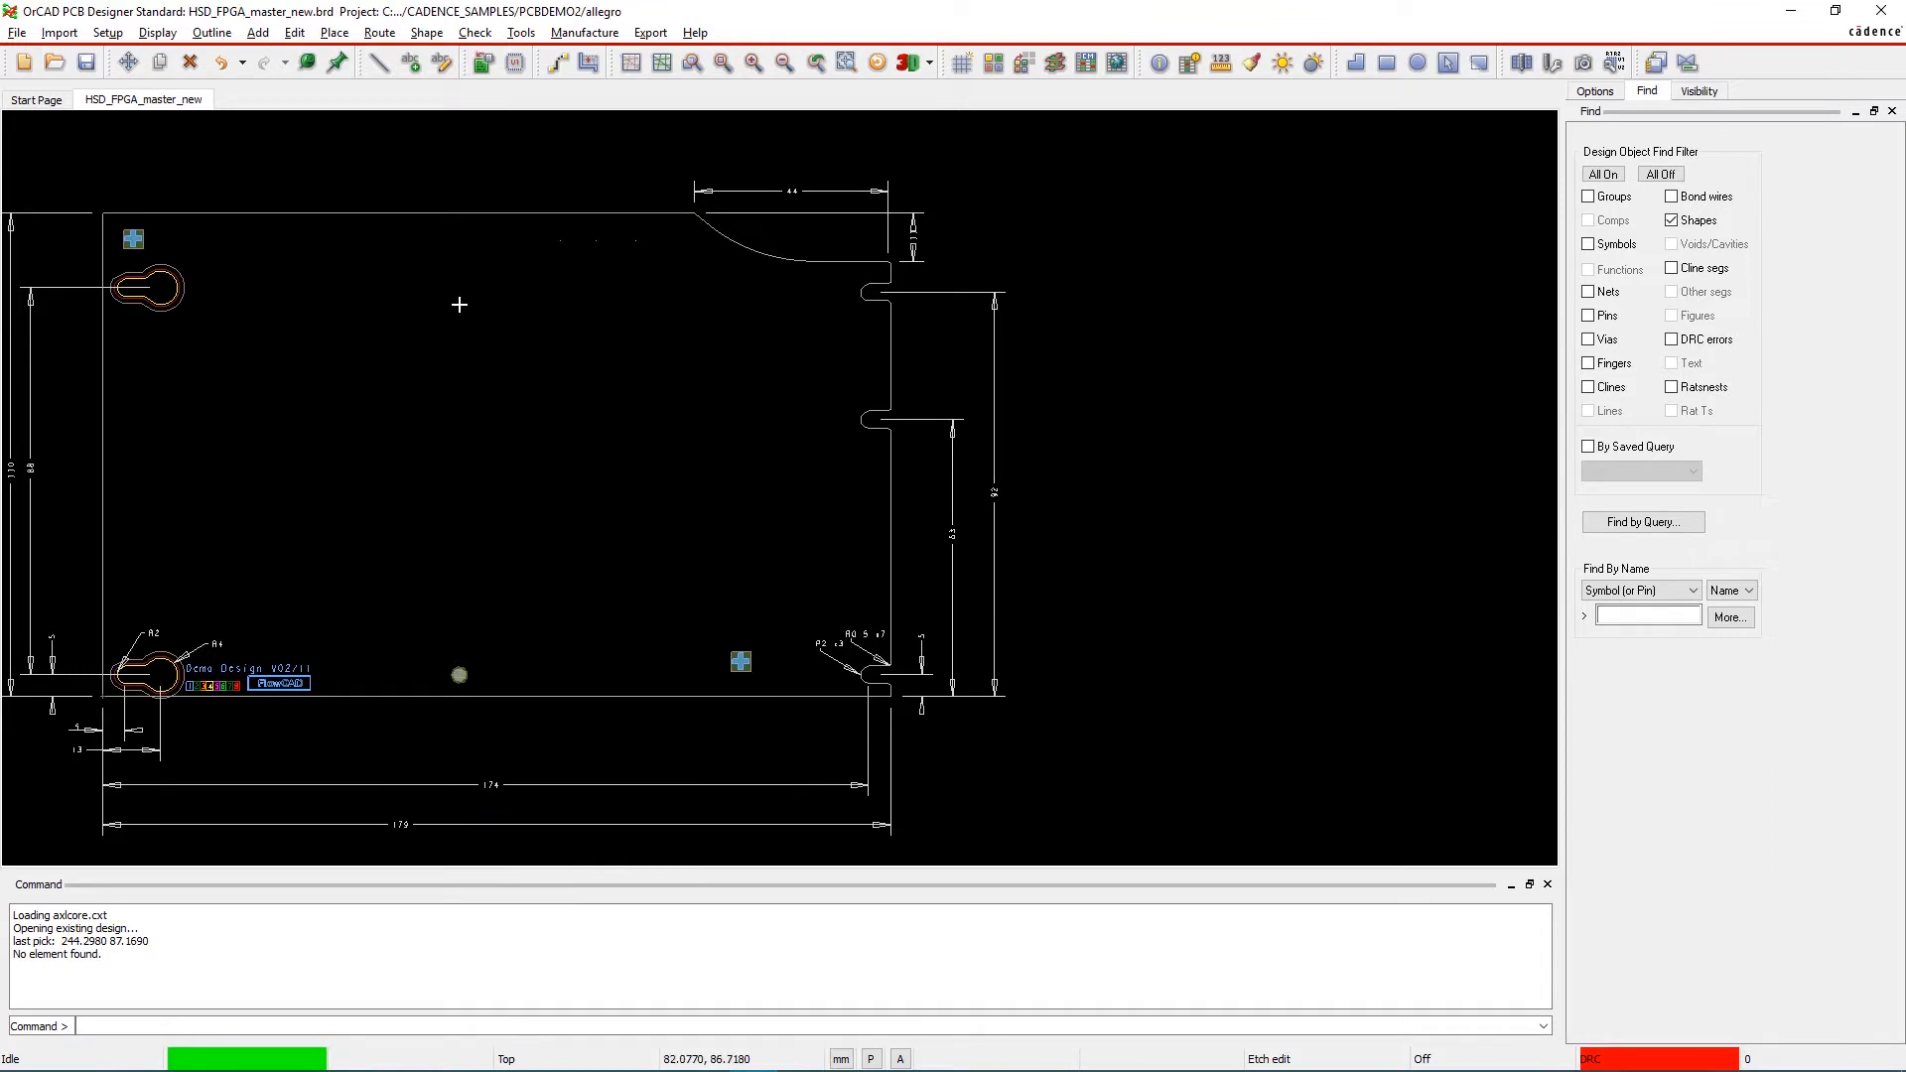
Open the Place menu to reach the Quickplace command
{"action": "left_click", "coordinate": [333, 32]}
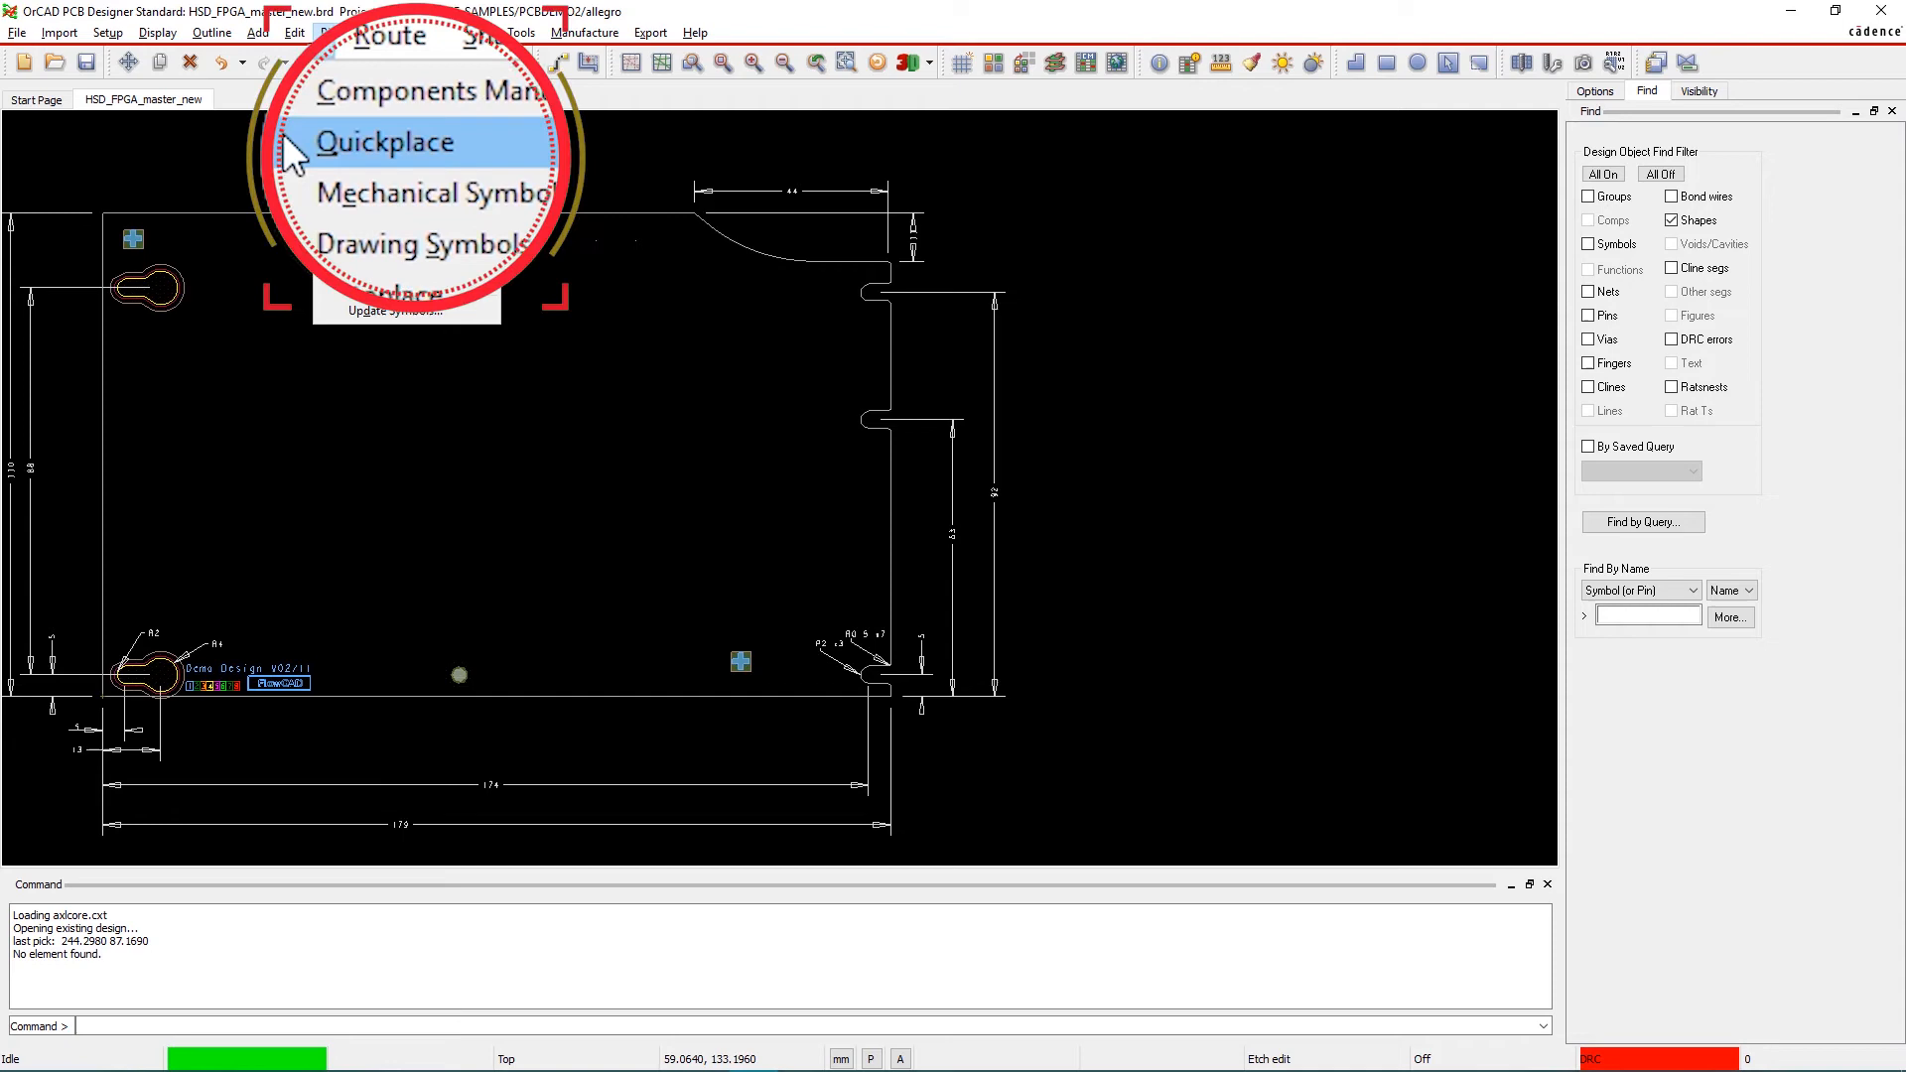
Open Quickplace and set the placement position to 'By user pick'
{"action": "left_click", "coordinate": [383, 142]}
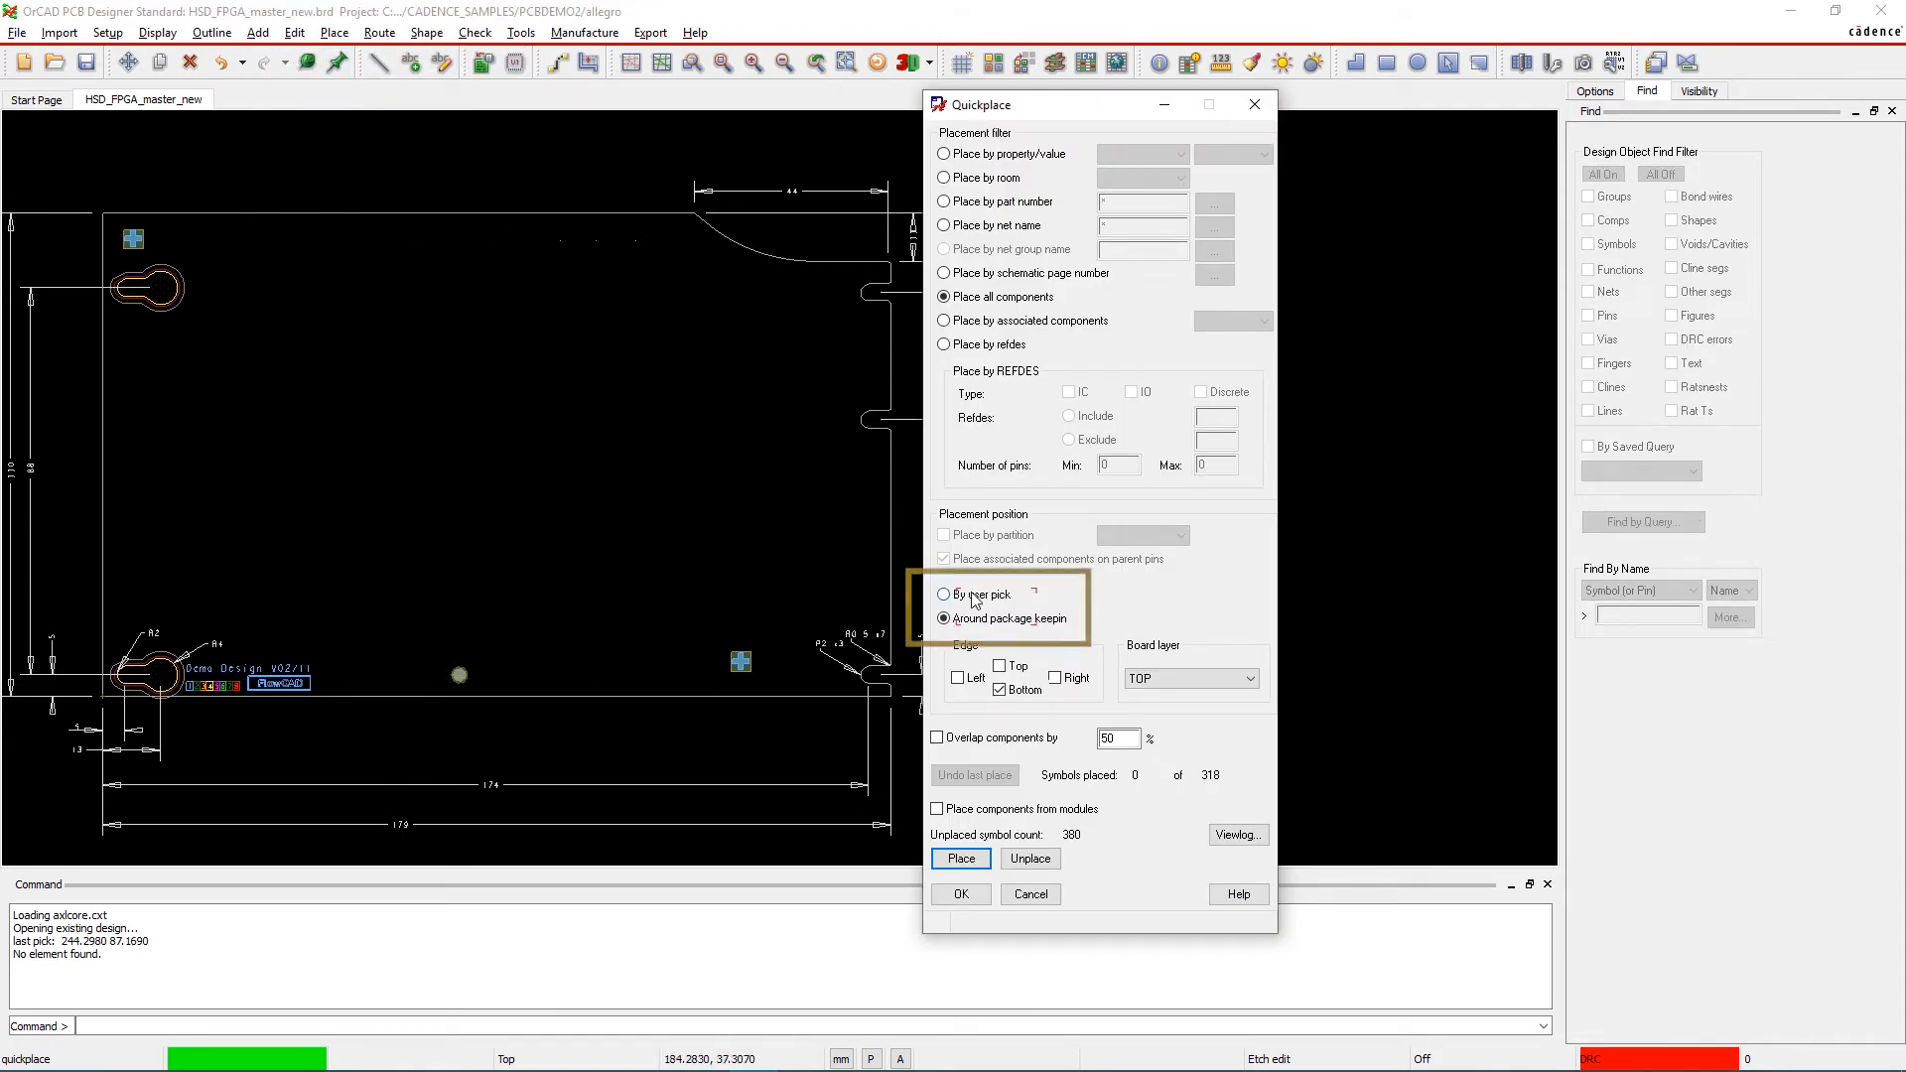
{"action": "mouse_move", "coordinate": [944, 594]}
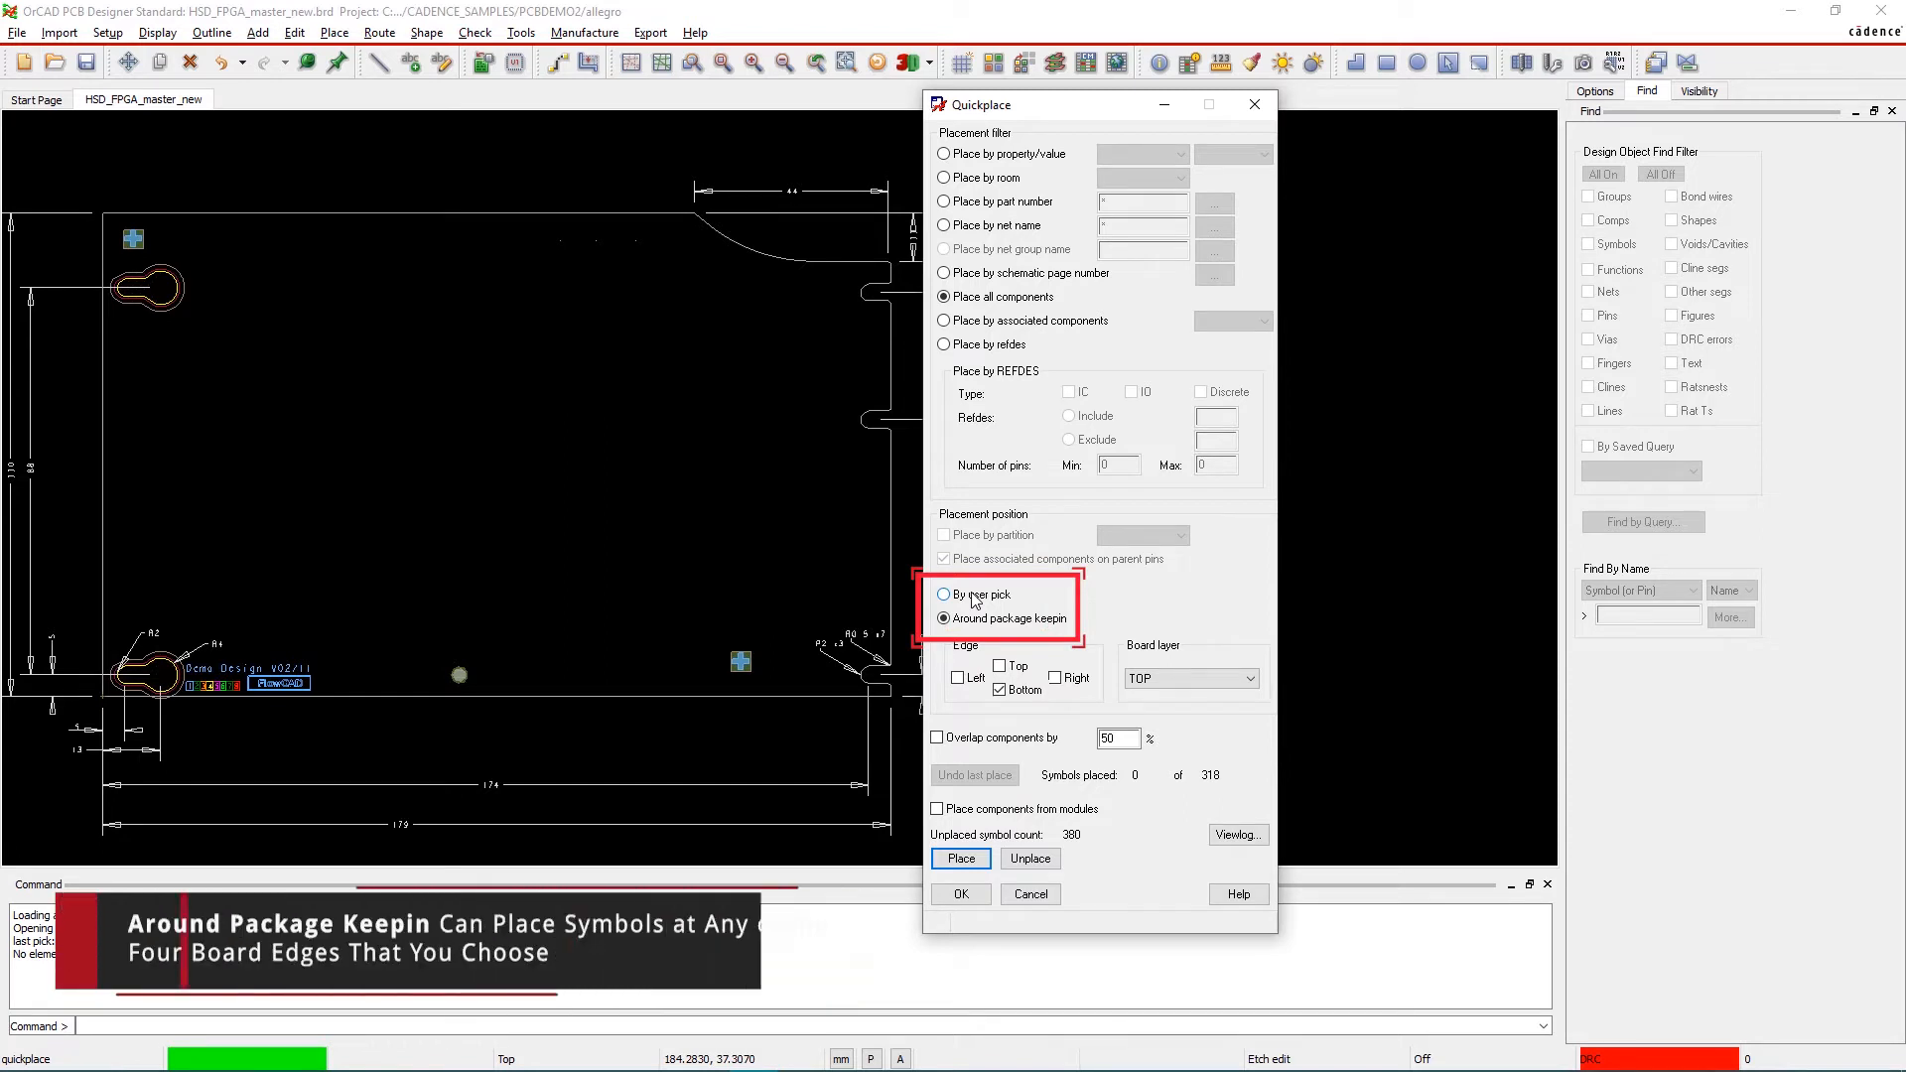
{"action": "left_click", "coordinate": [945, 594]}
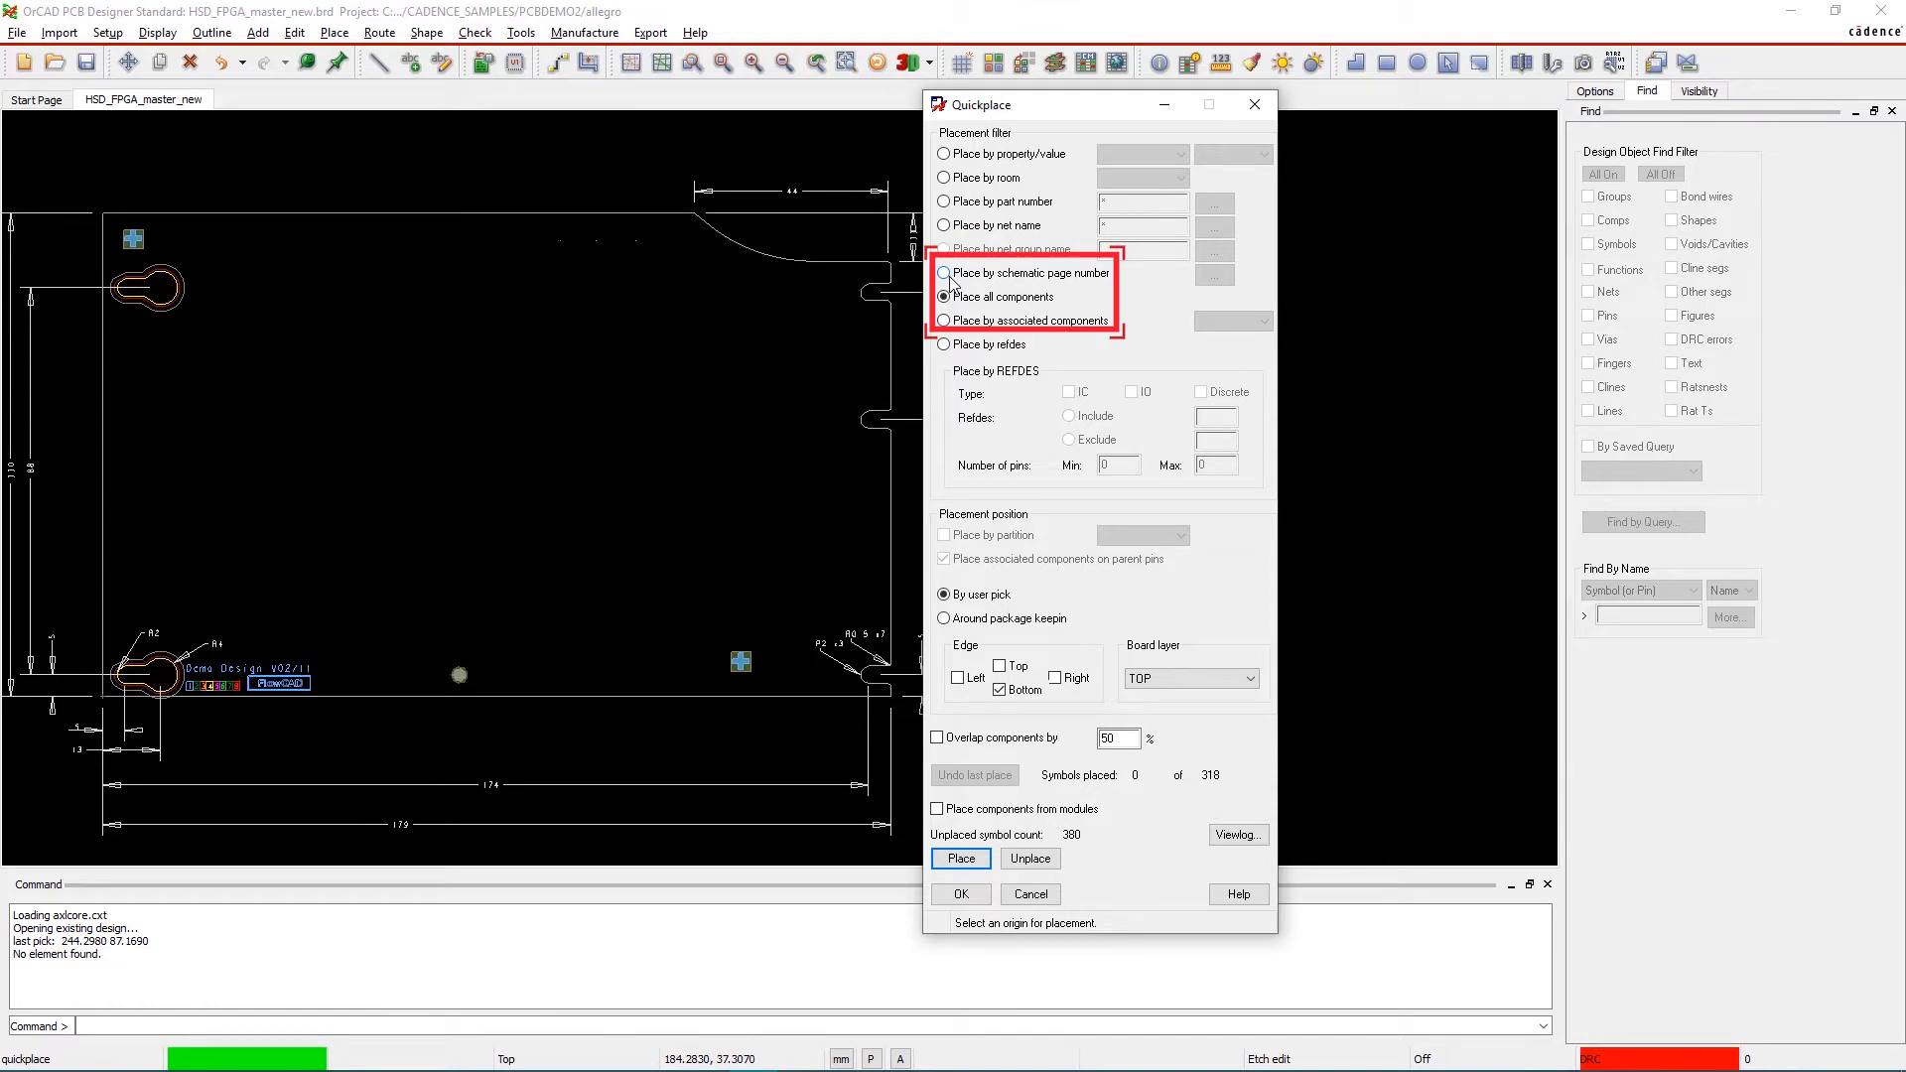
Select schematic page 13 under Level_1_ddr2 on board memory for quick placement
{"action": "left_click", "coordinate": [944, 272]}
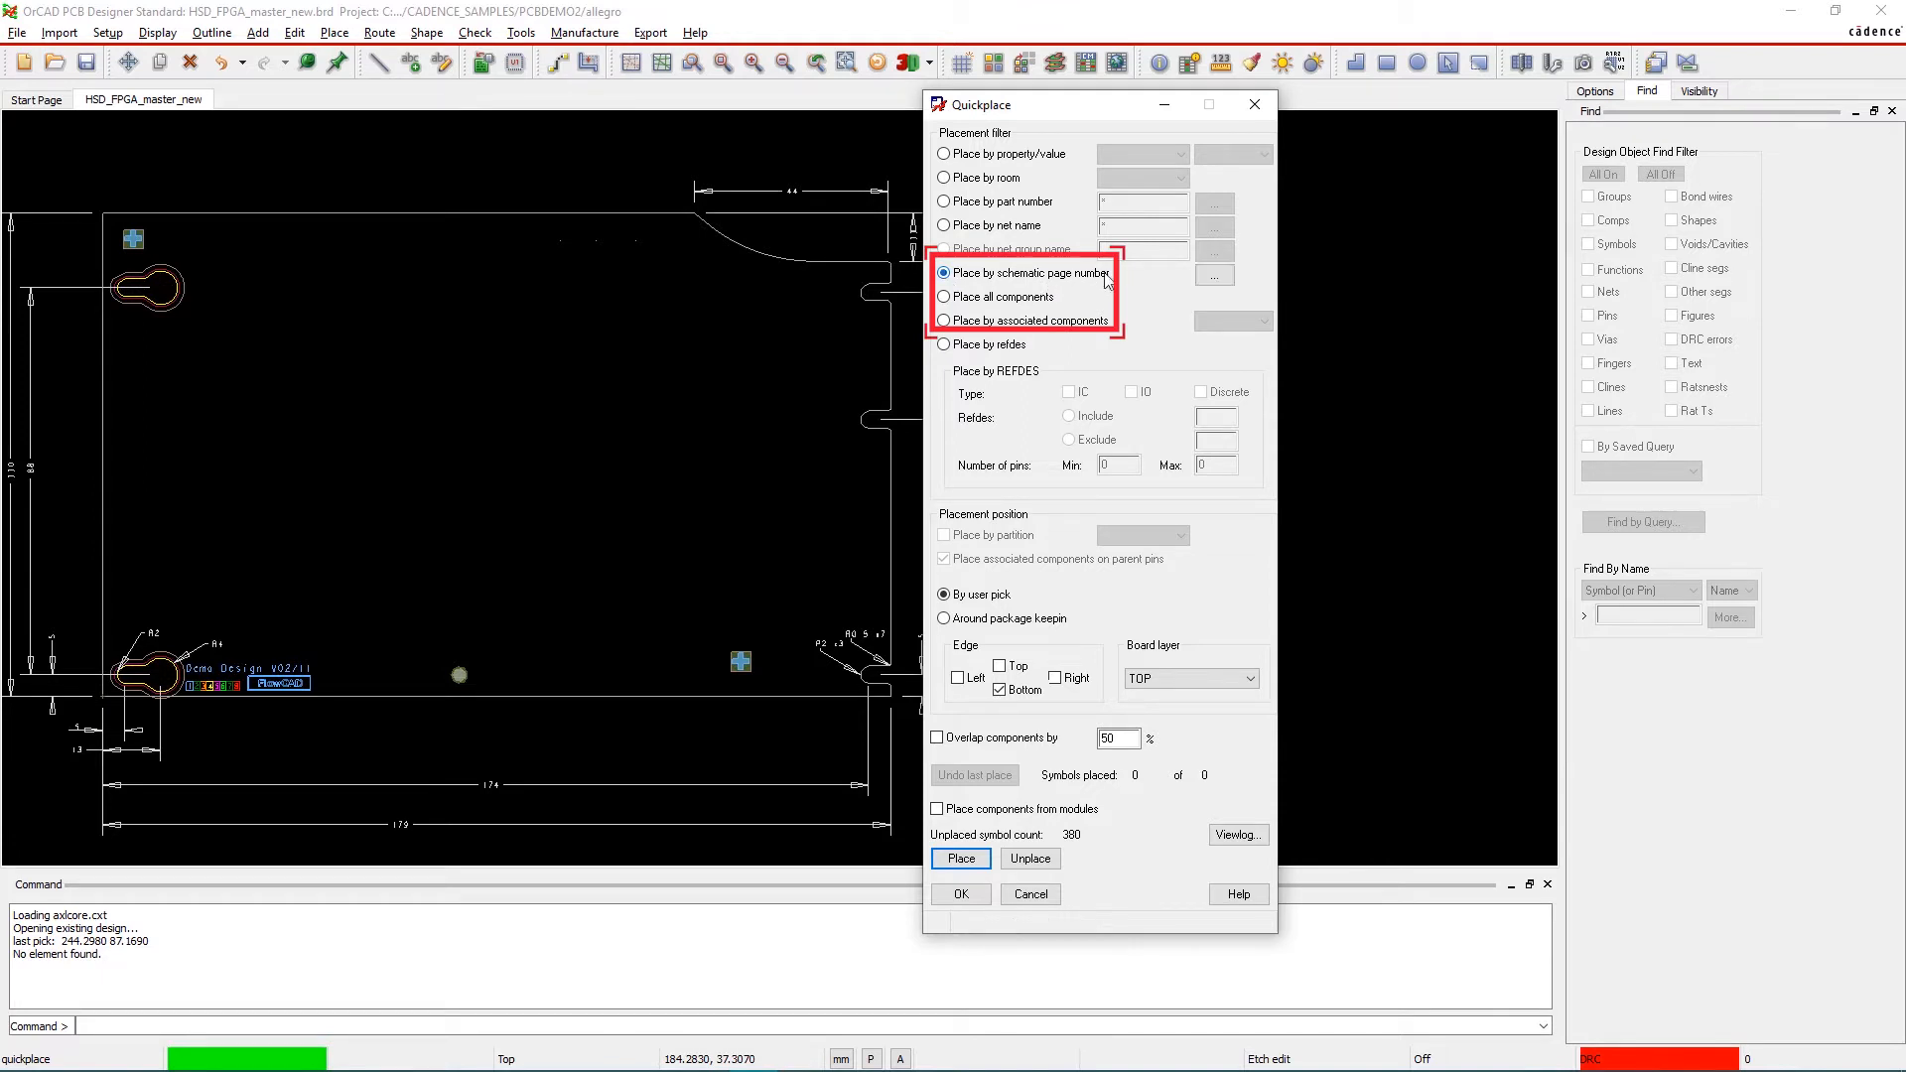
{"action": "left_click", "coordinate": [1213, 276]}
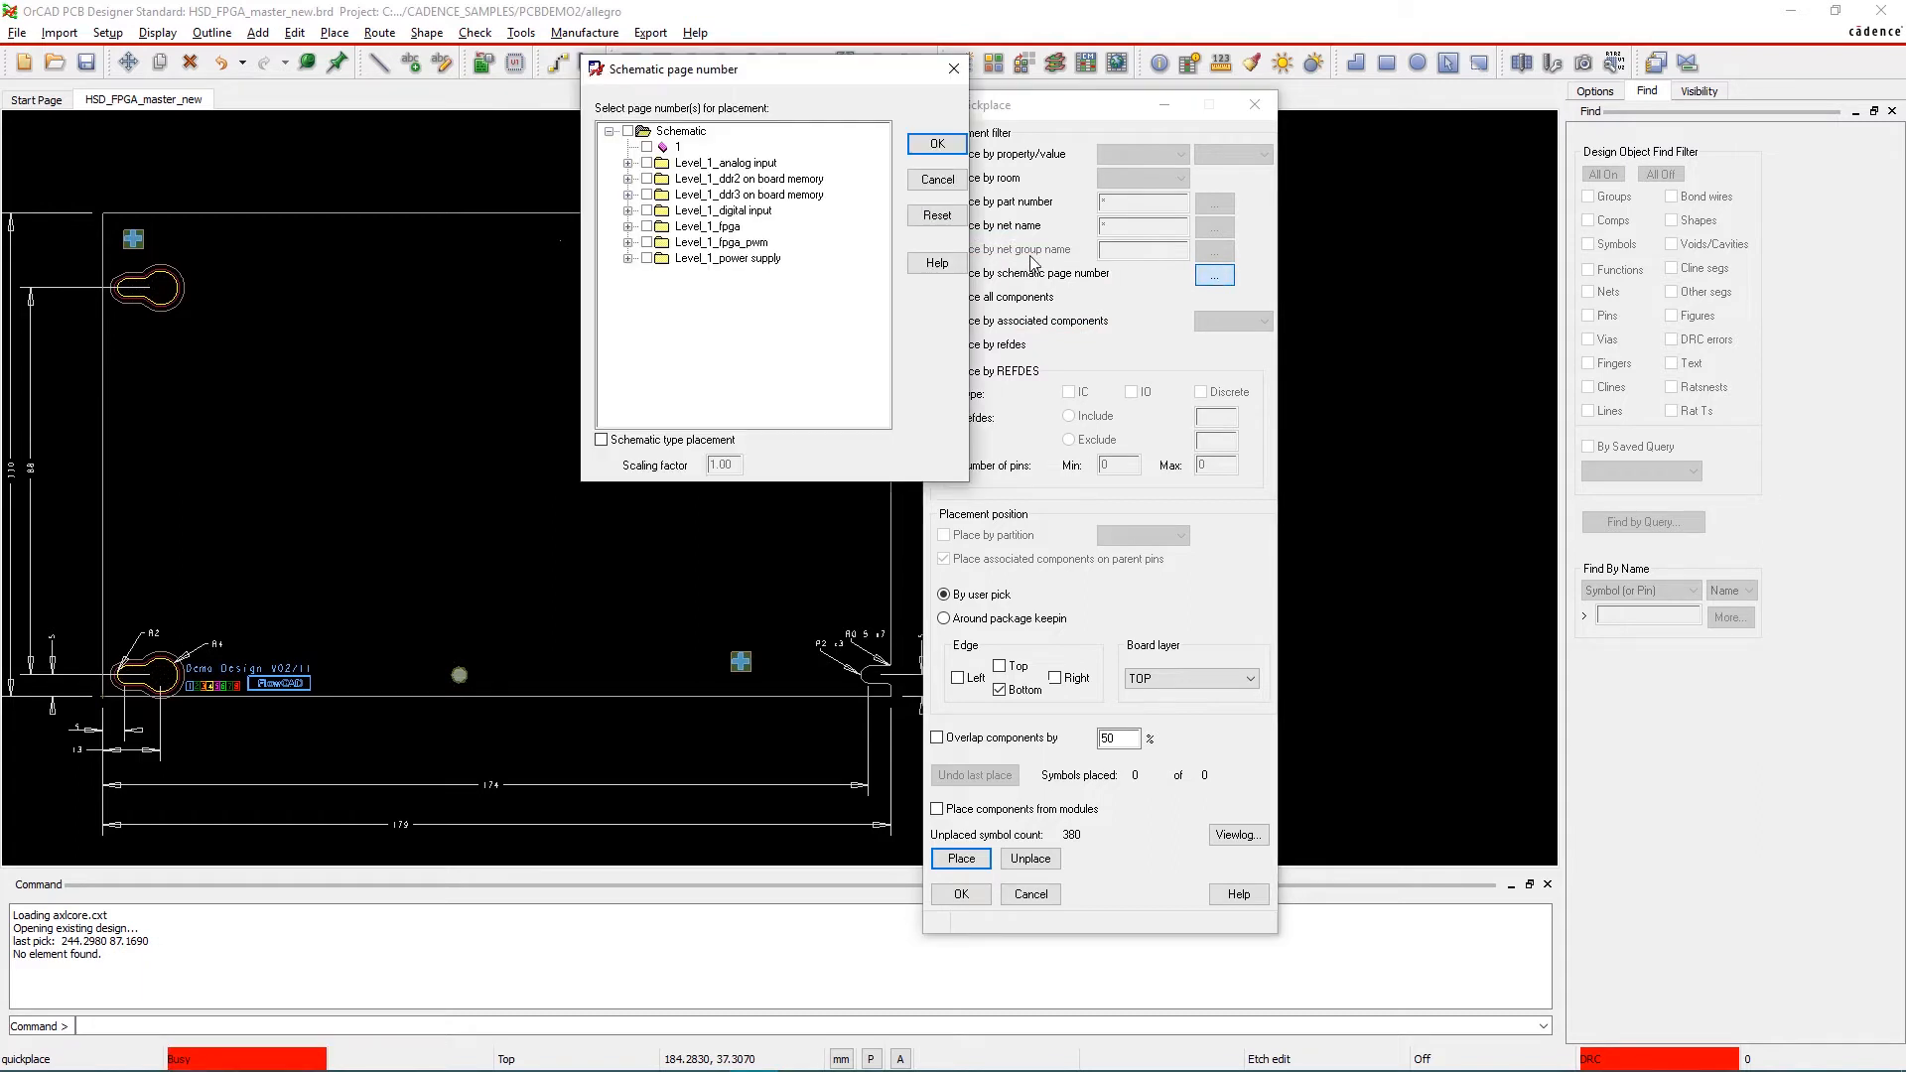
{"action": "left_click", "coordinate": [628, 163]}
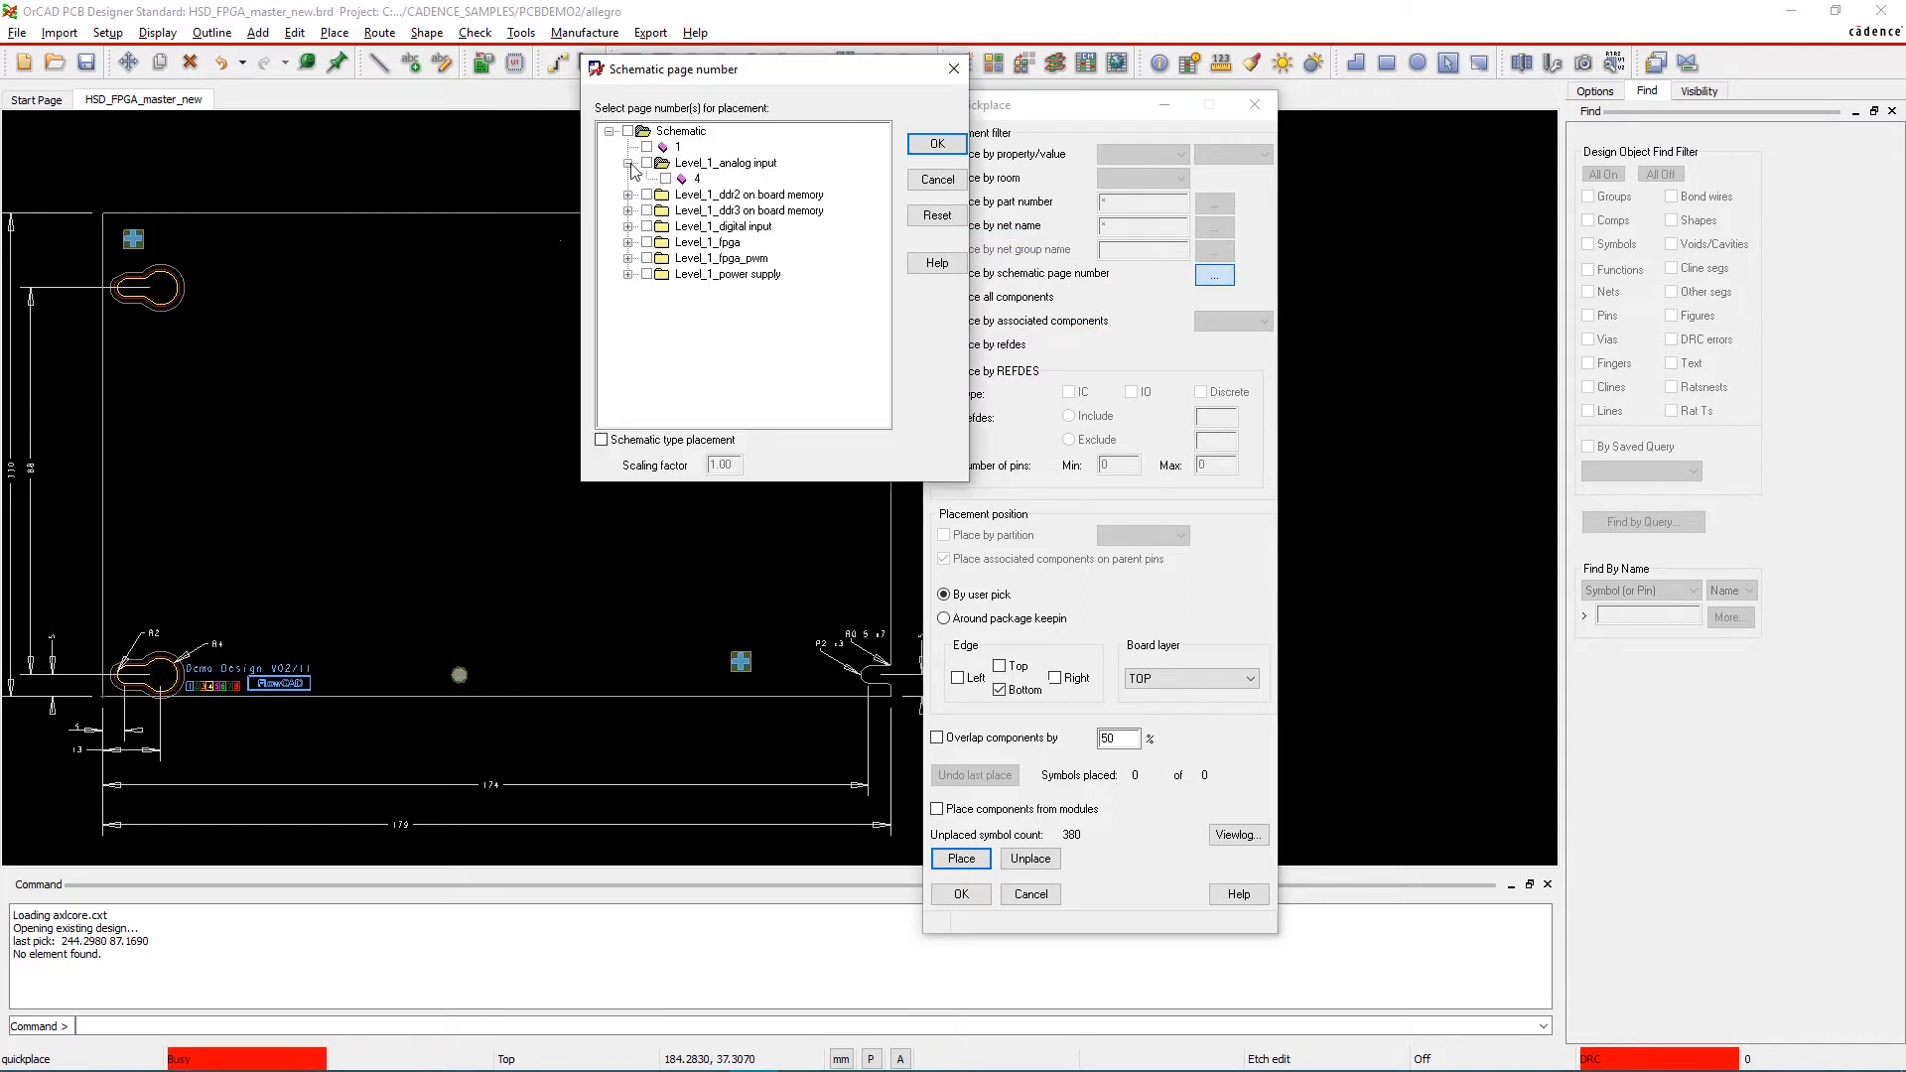
{"action": "left_click", "coordinate": [628, 193]}
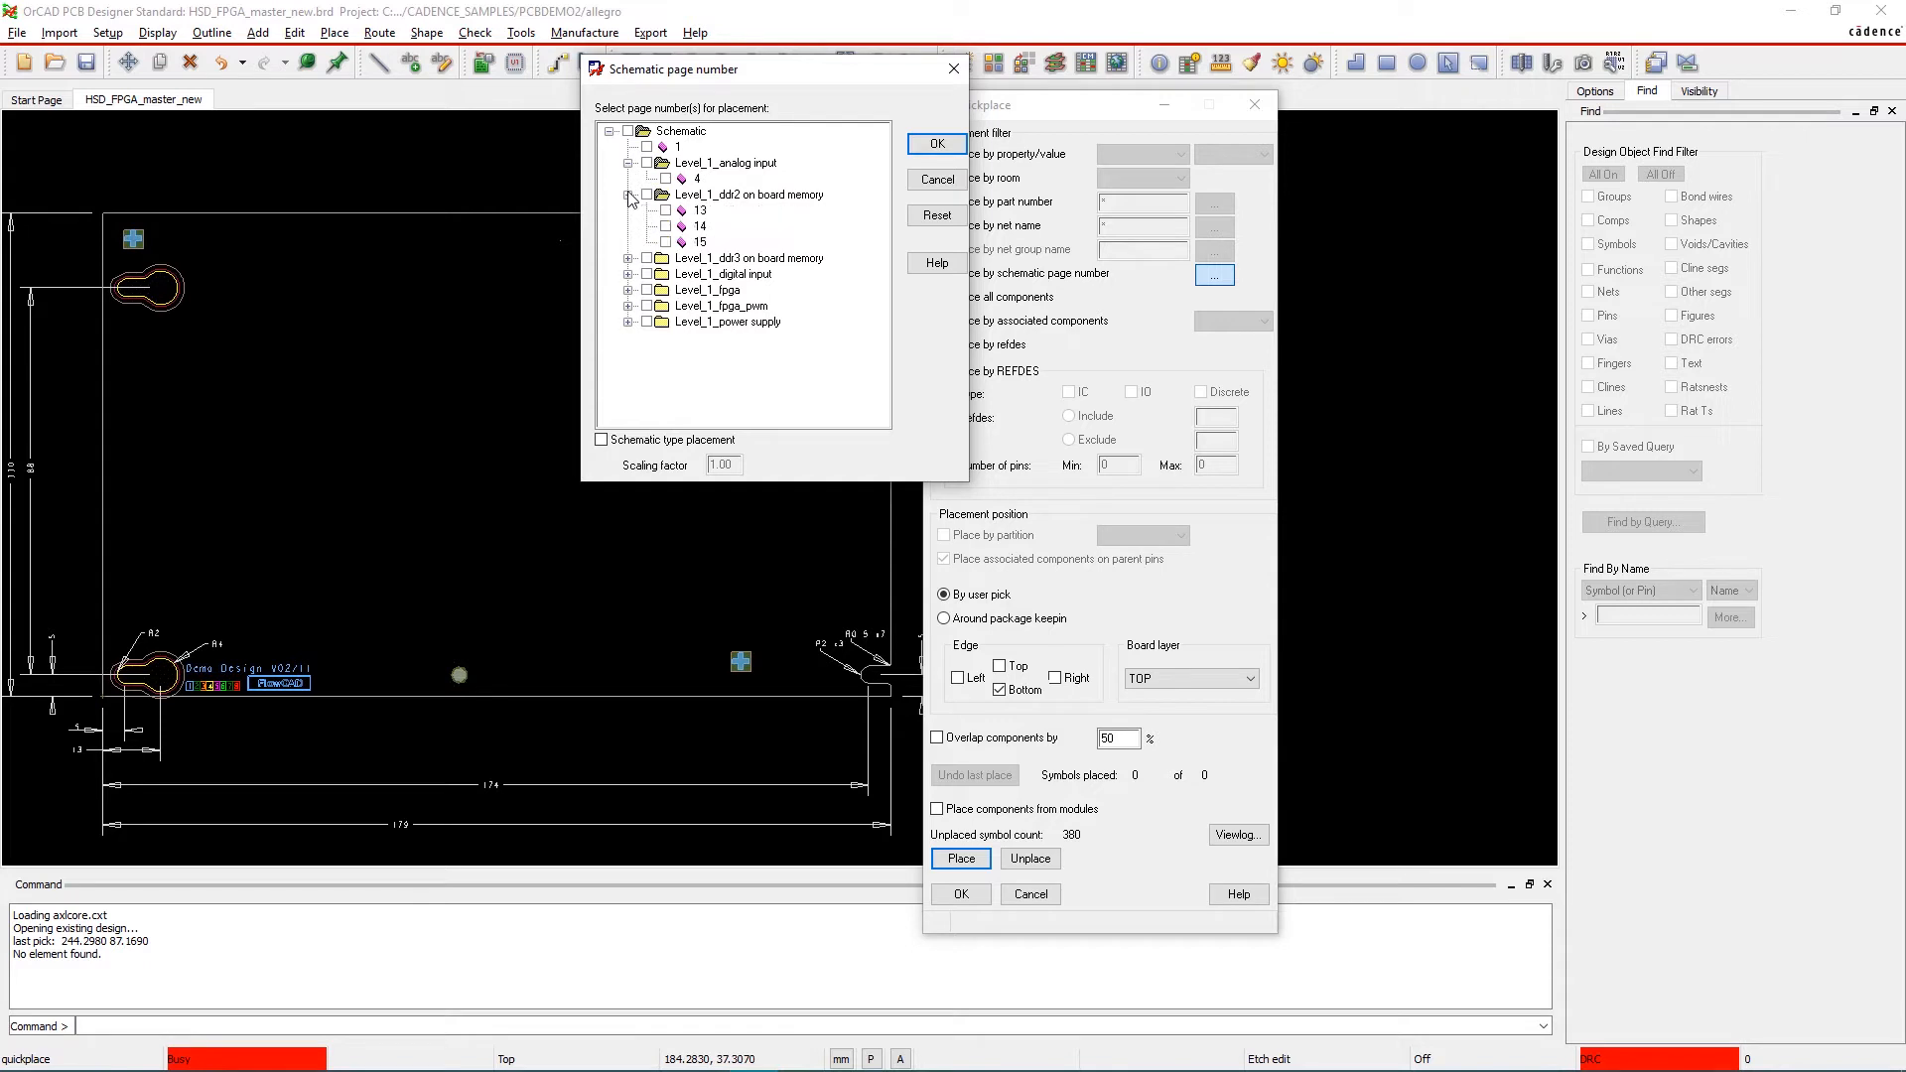
{"action": "left_click", "coordinate": [667, 211]}
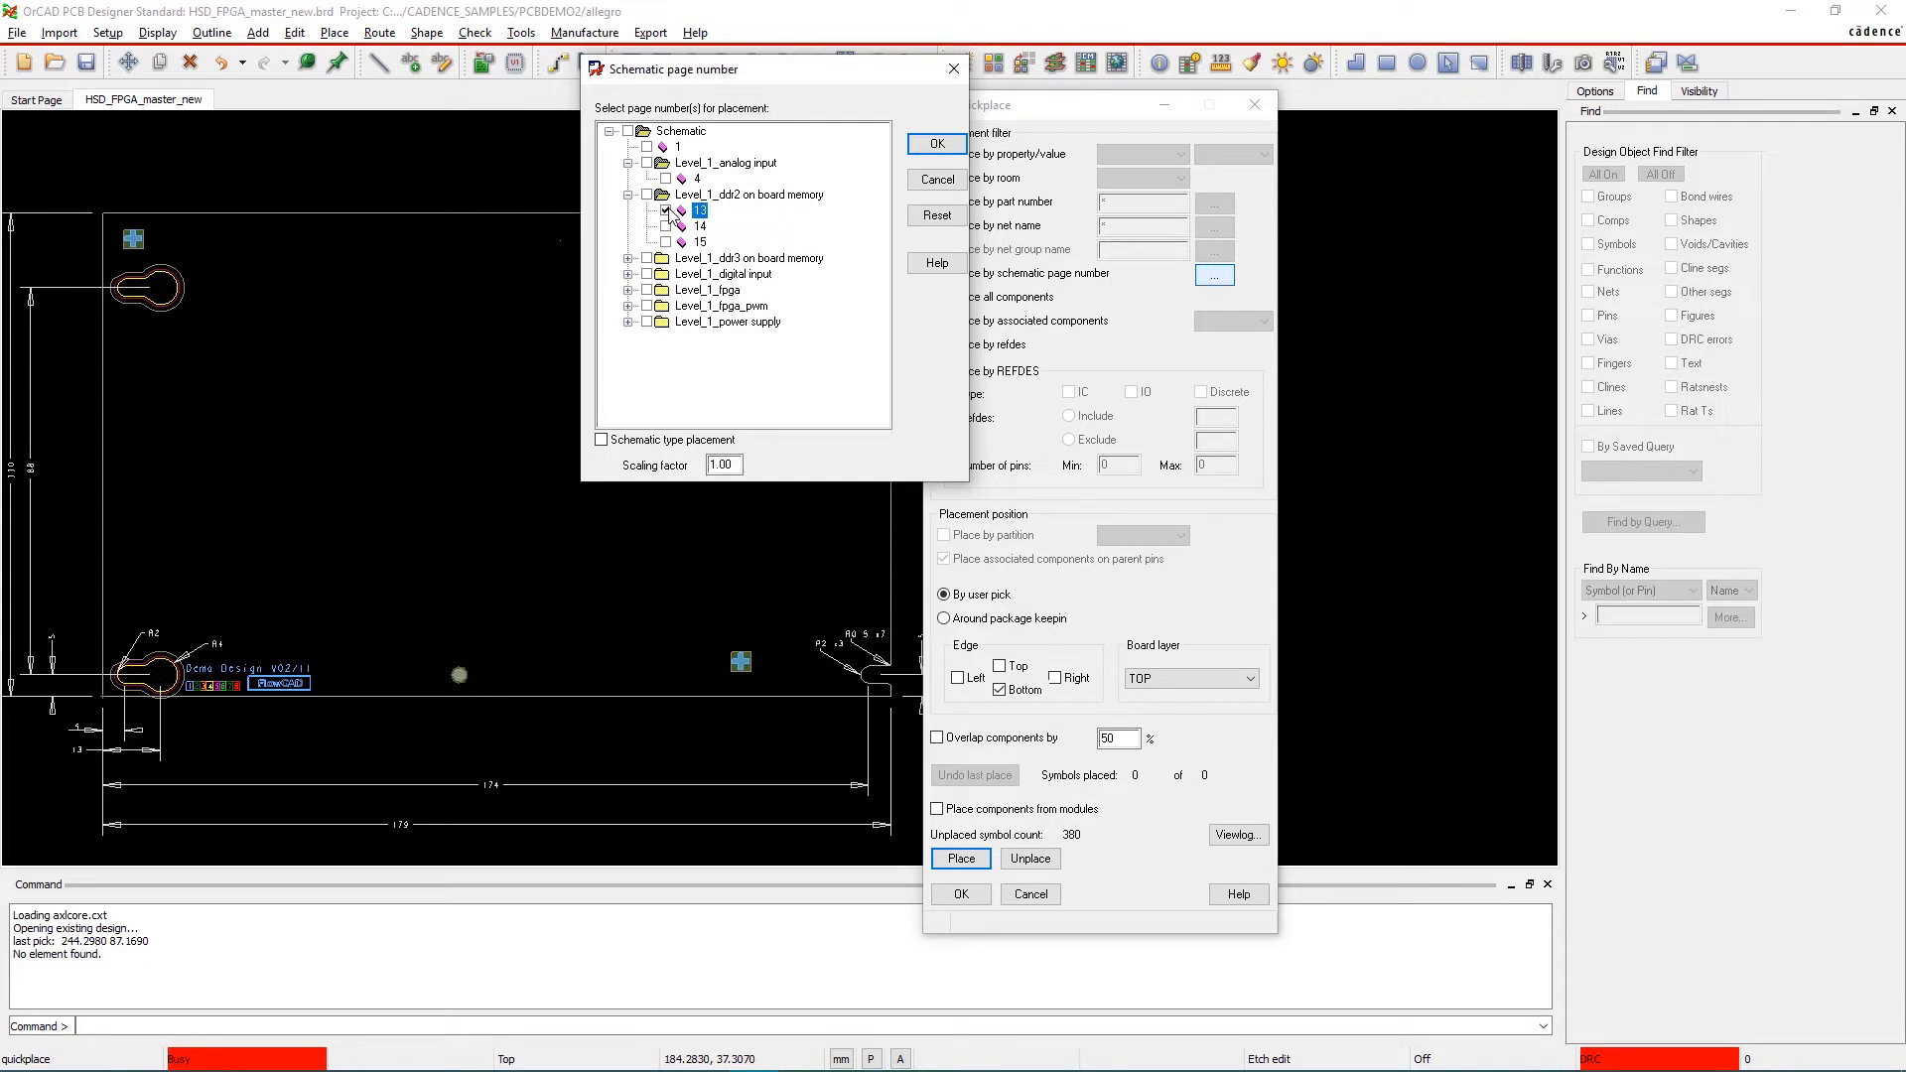
{"action": "left_click", "coordinate": [665, 226]}
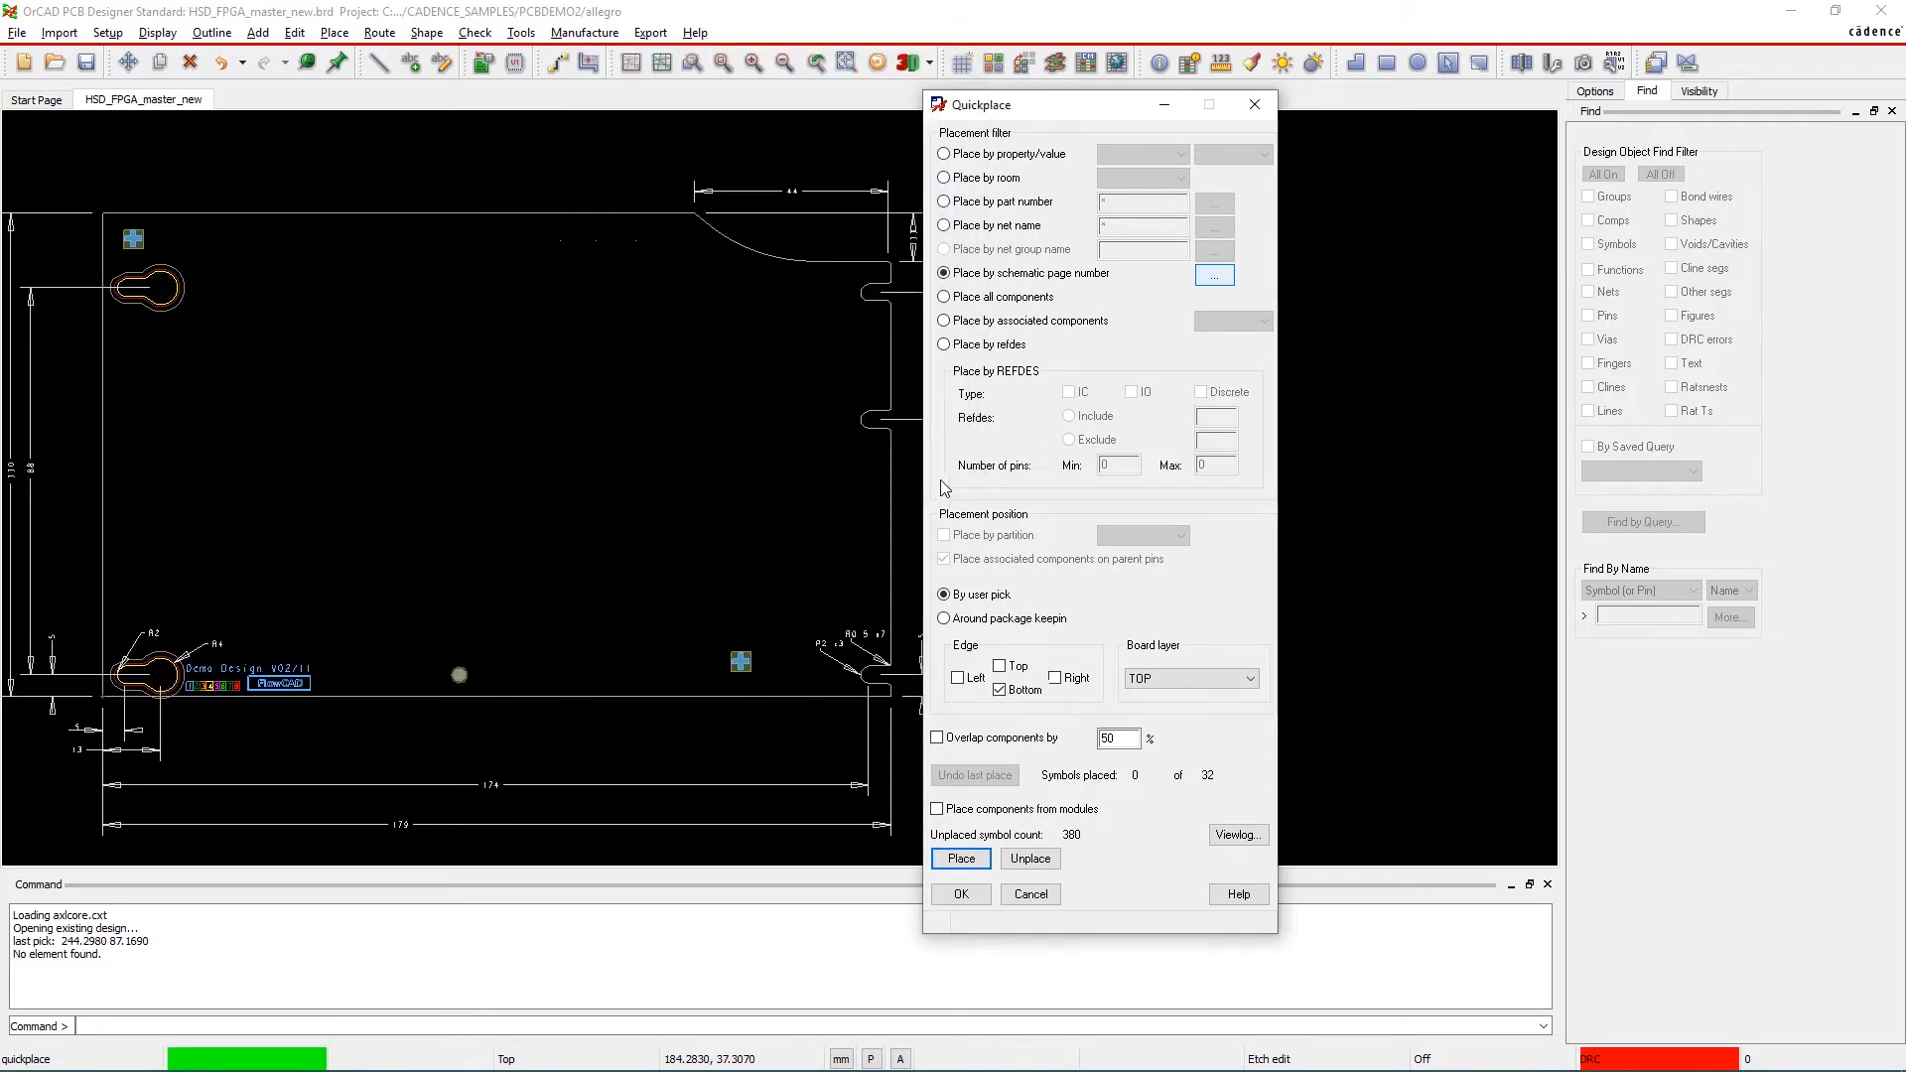
Place page 13's components as a middle row, then switch to Around package keepin
{"action": "left_click", "coordinate": [959, 858]}
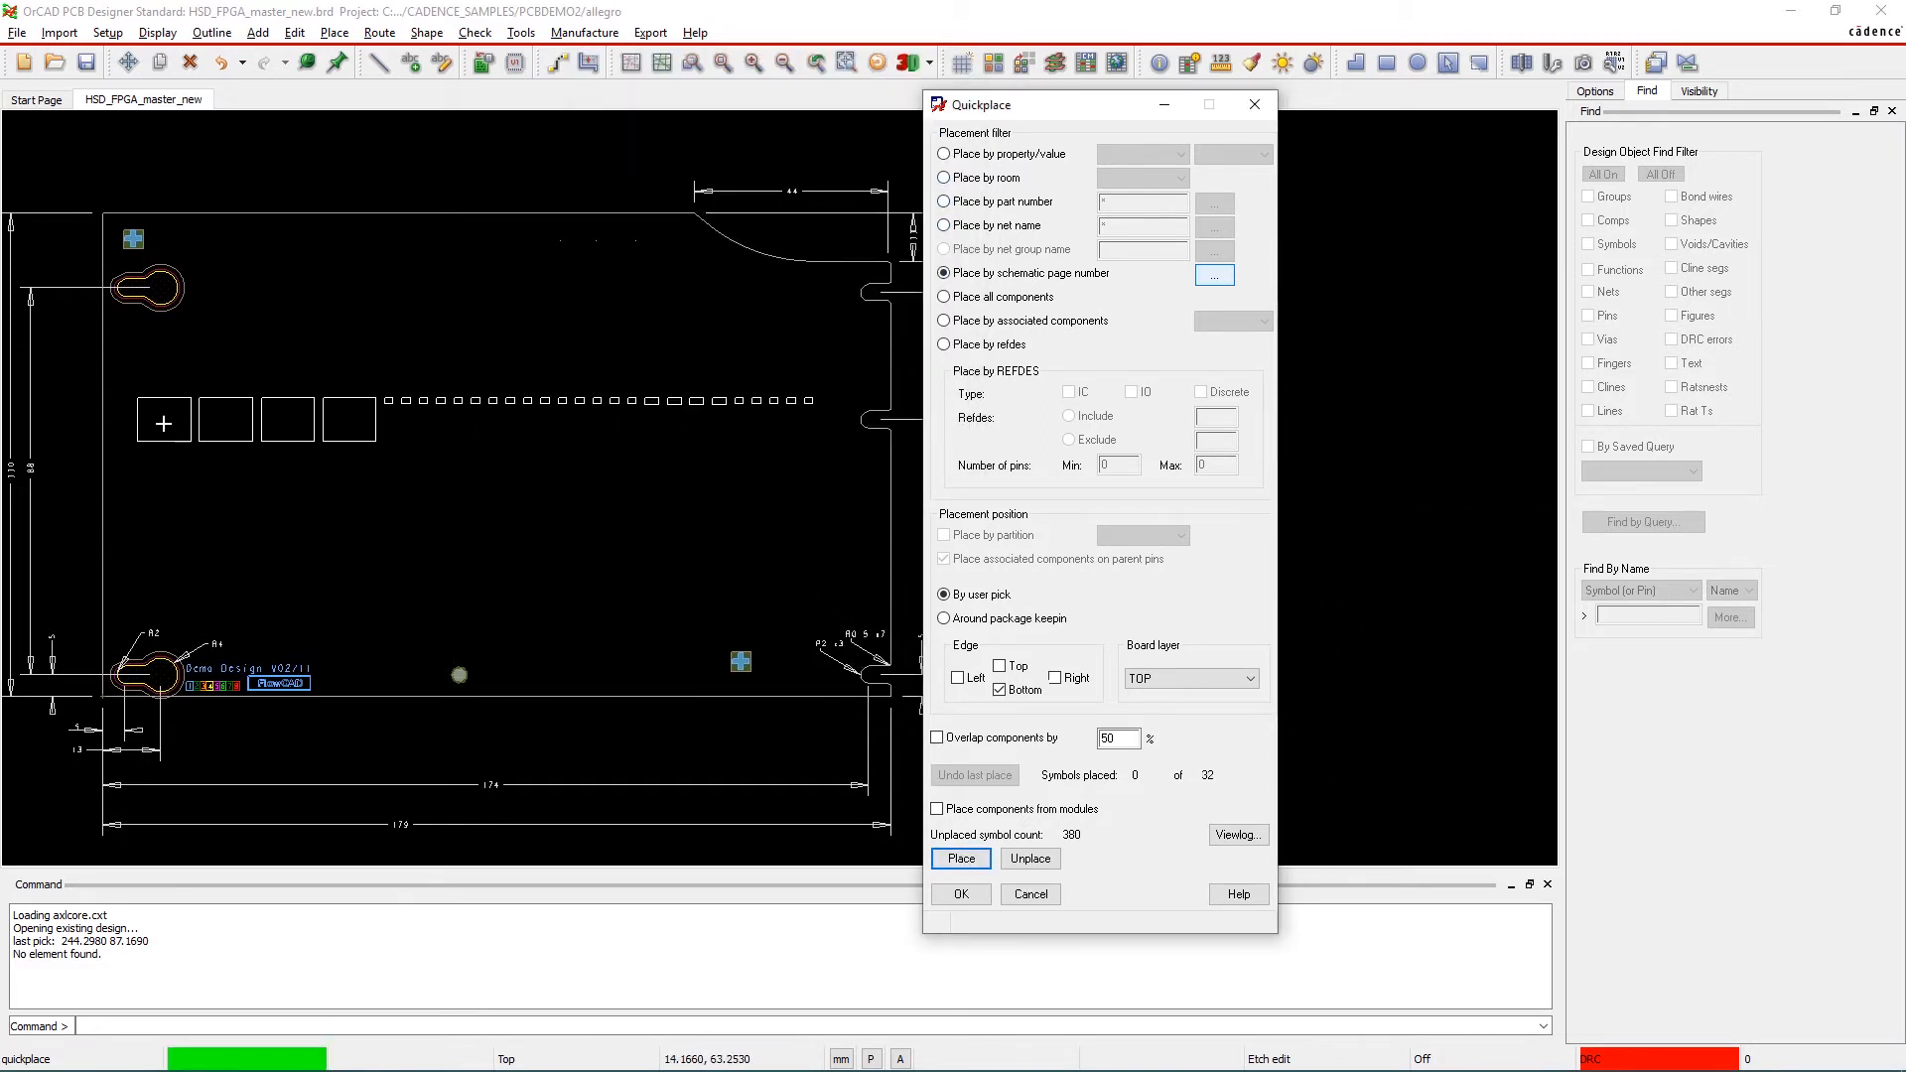
{"action": "left_click", "coordinate": [959, 858]}
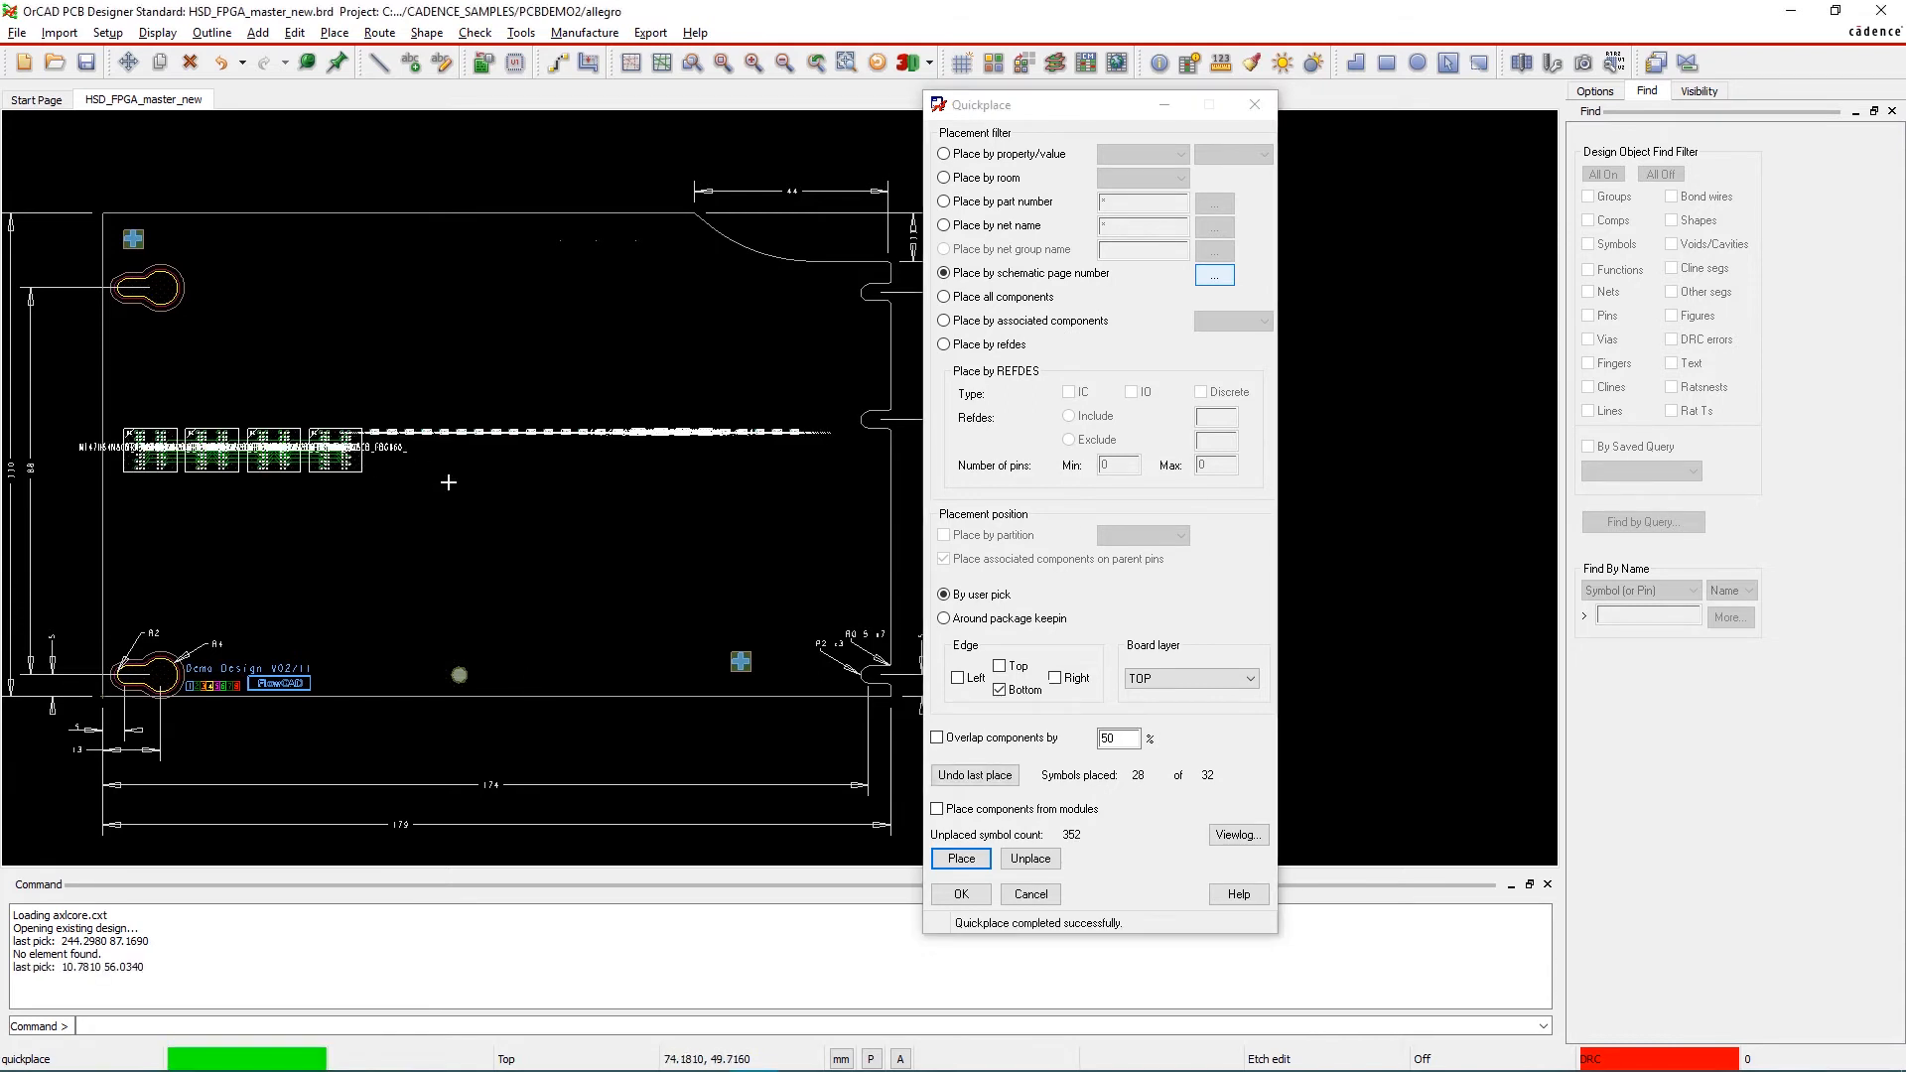
{"action": "left_click", "coordinate": [944, 617]}
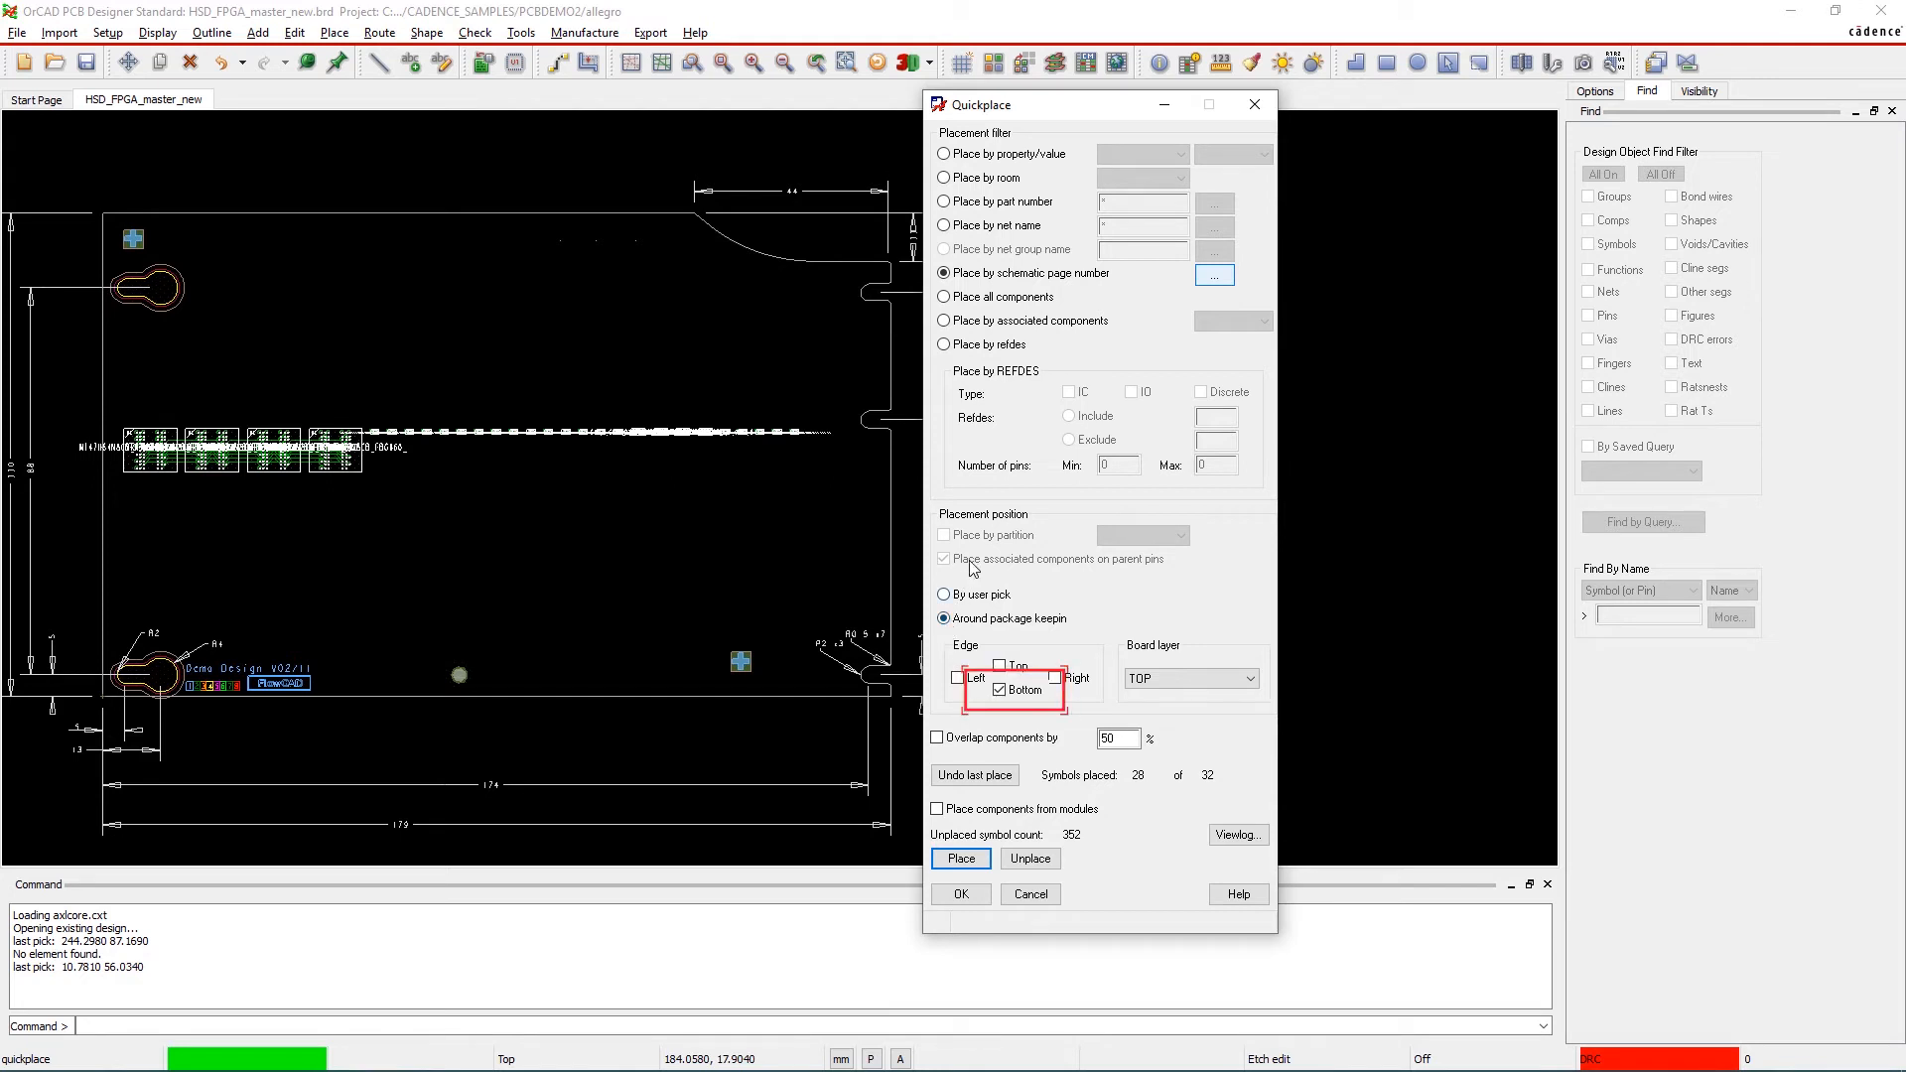
Place Level_1_analog input page 4's 35 components along the bottom edge
{"action": "left_click", "coordinate": [1213, 274]}
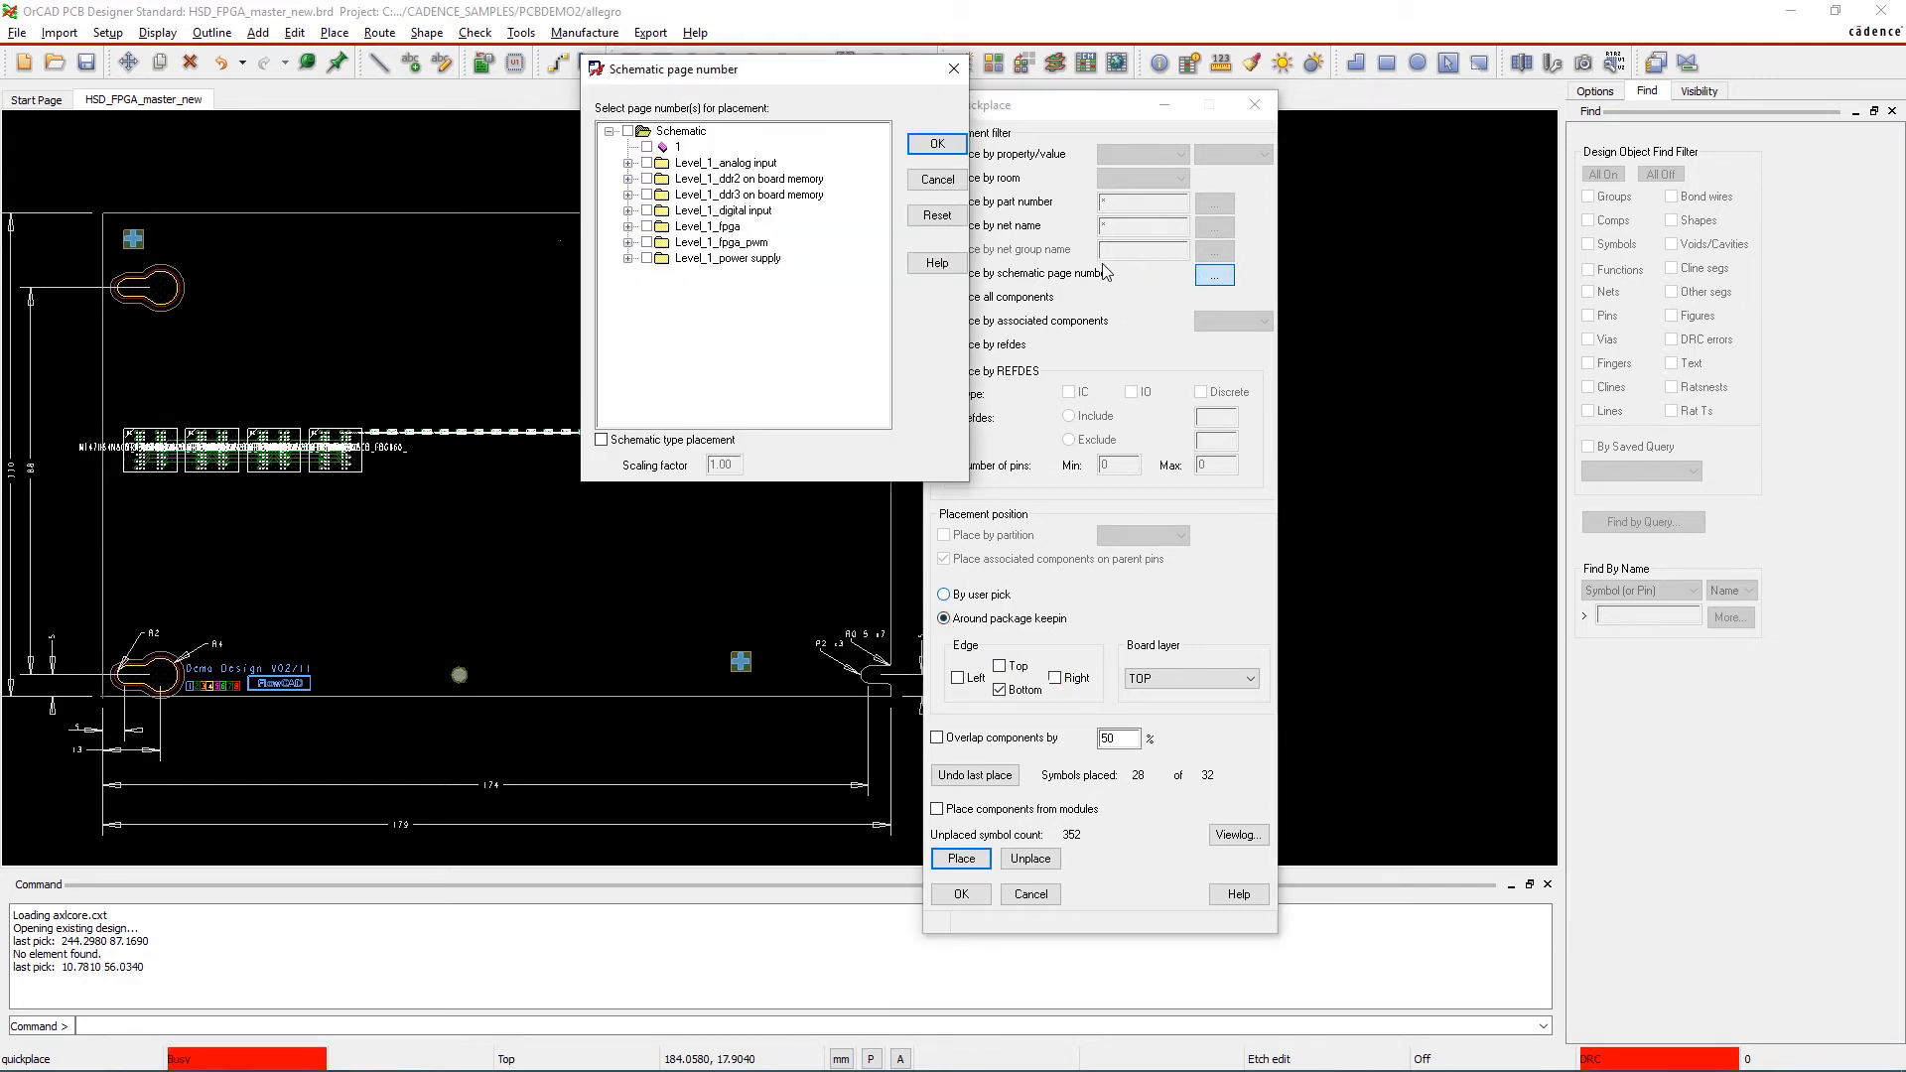
{"action": "left_click", "coordinate": [646, 162]}
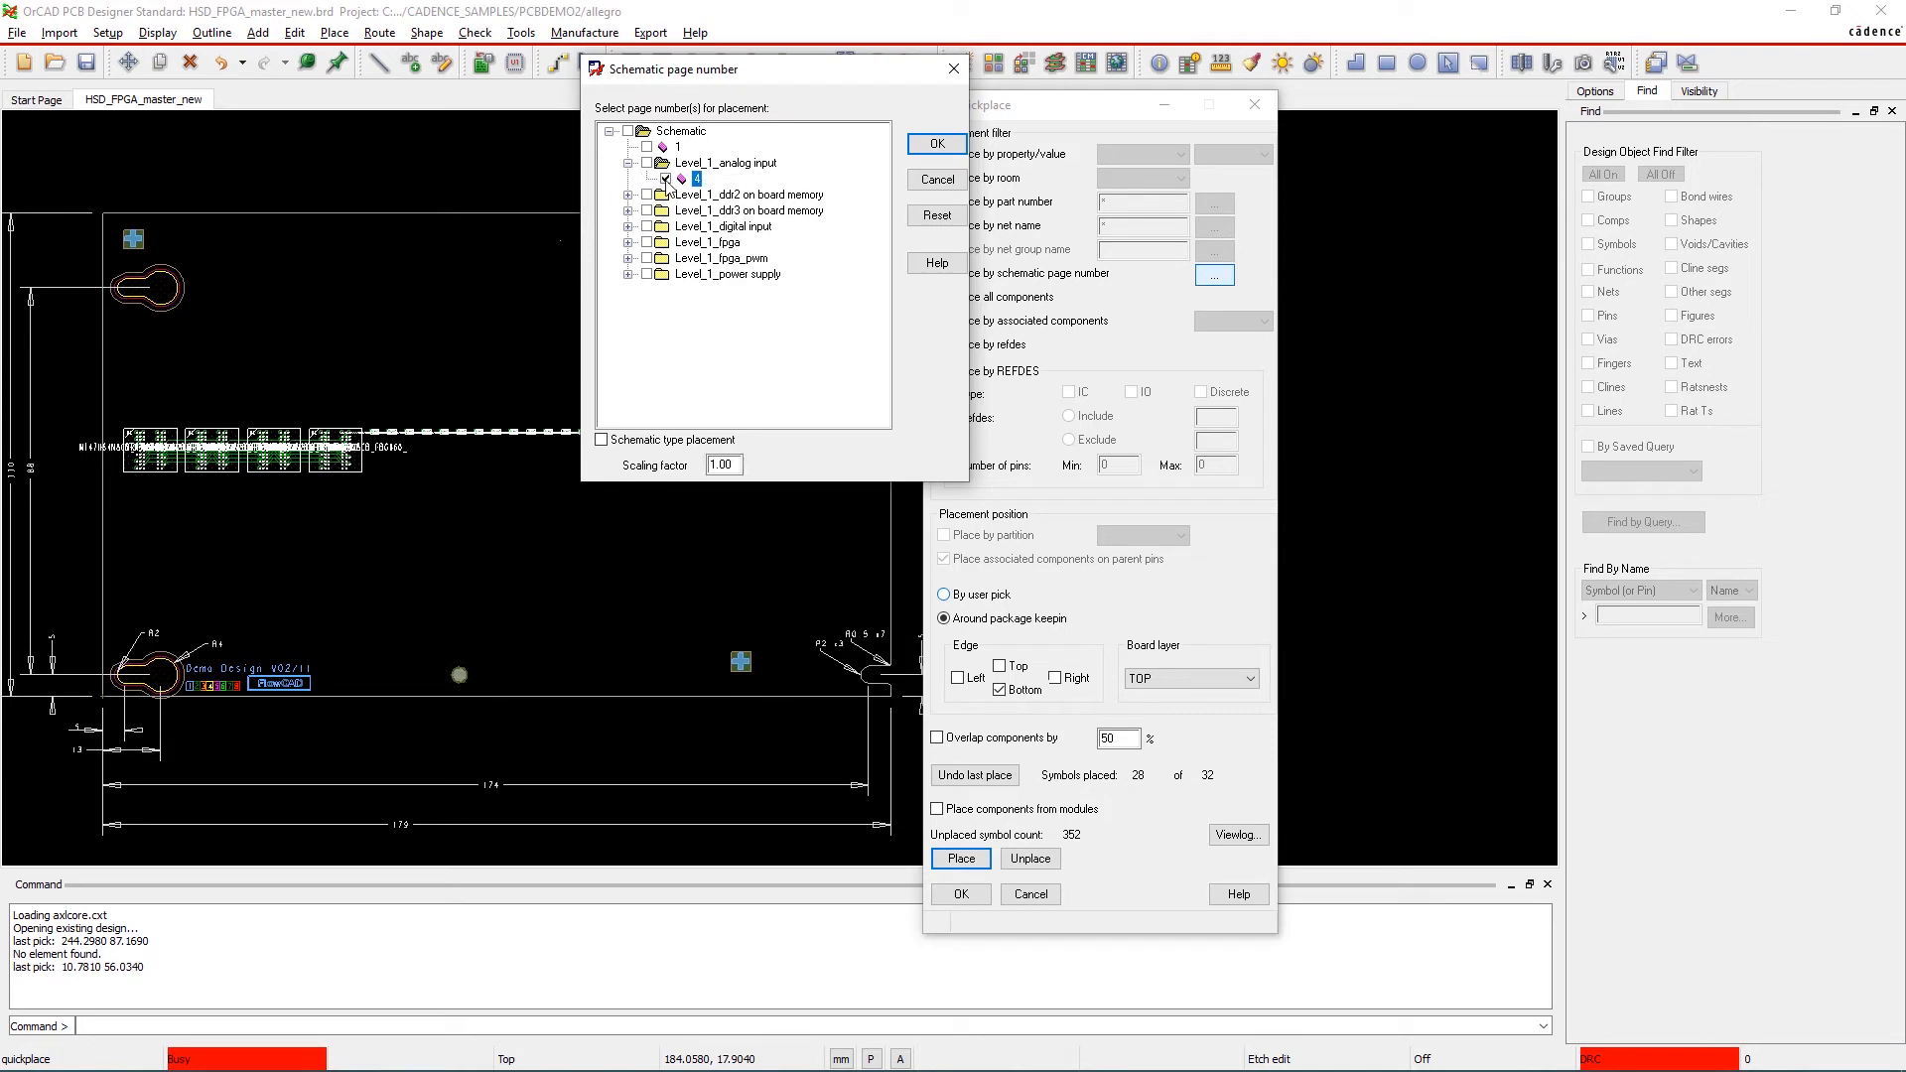
{"action": "left_click", "coordinate": [936, 143]}
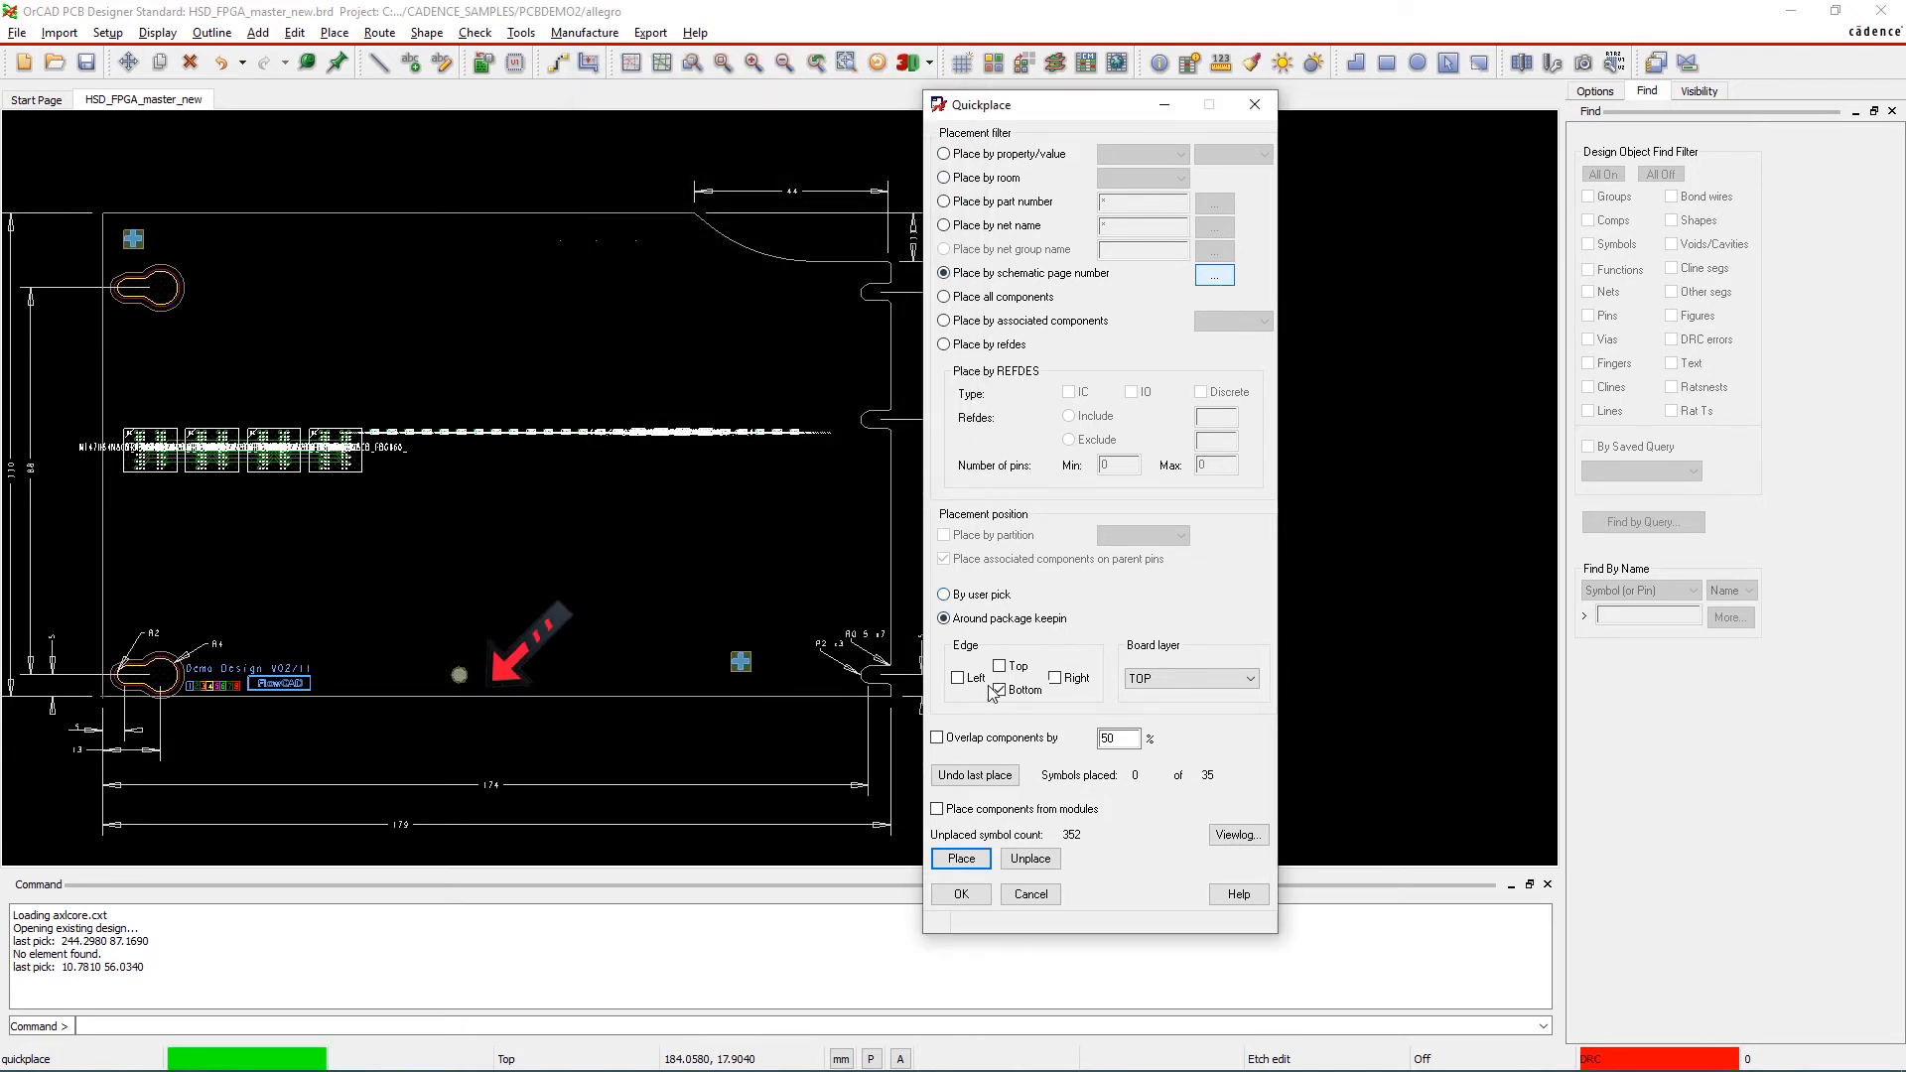
{"action": "left_click", "coordinate": [959, 857]}
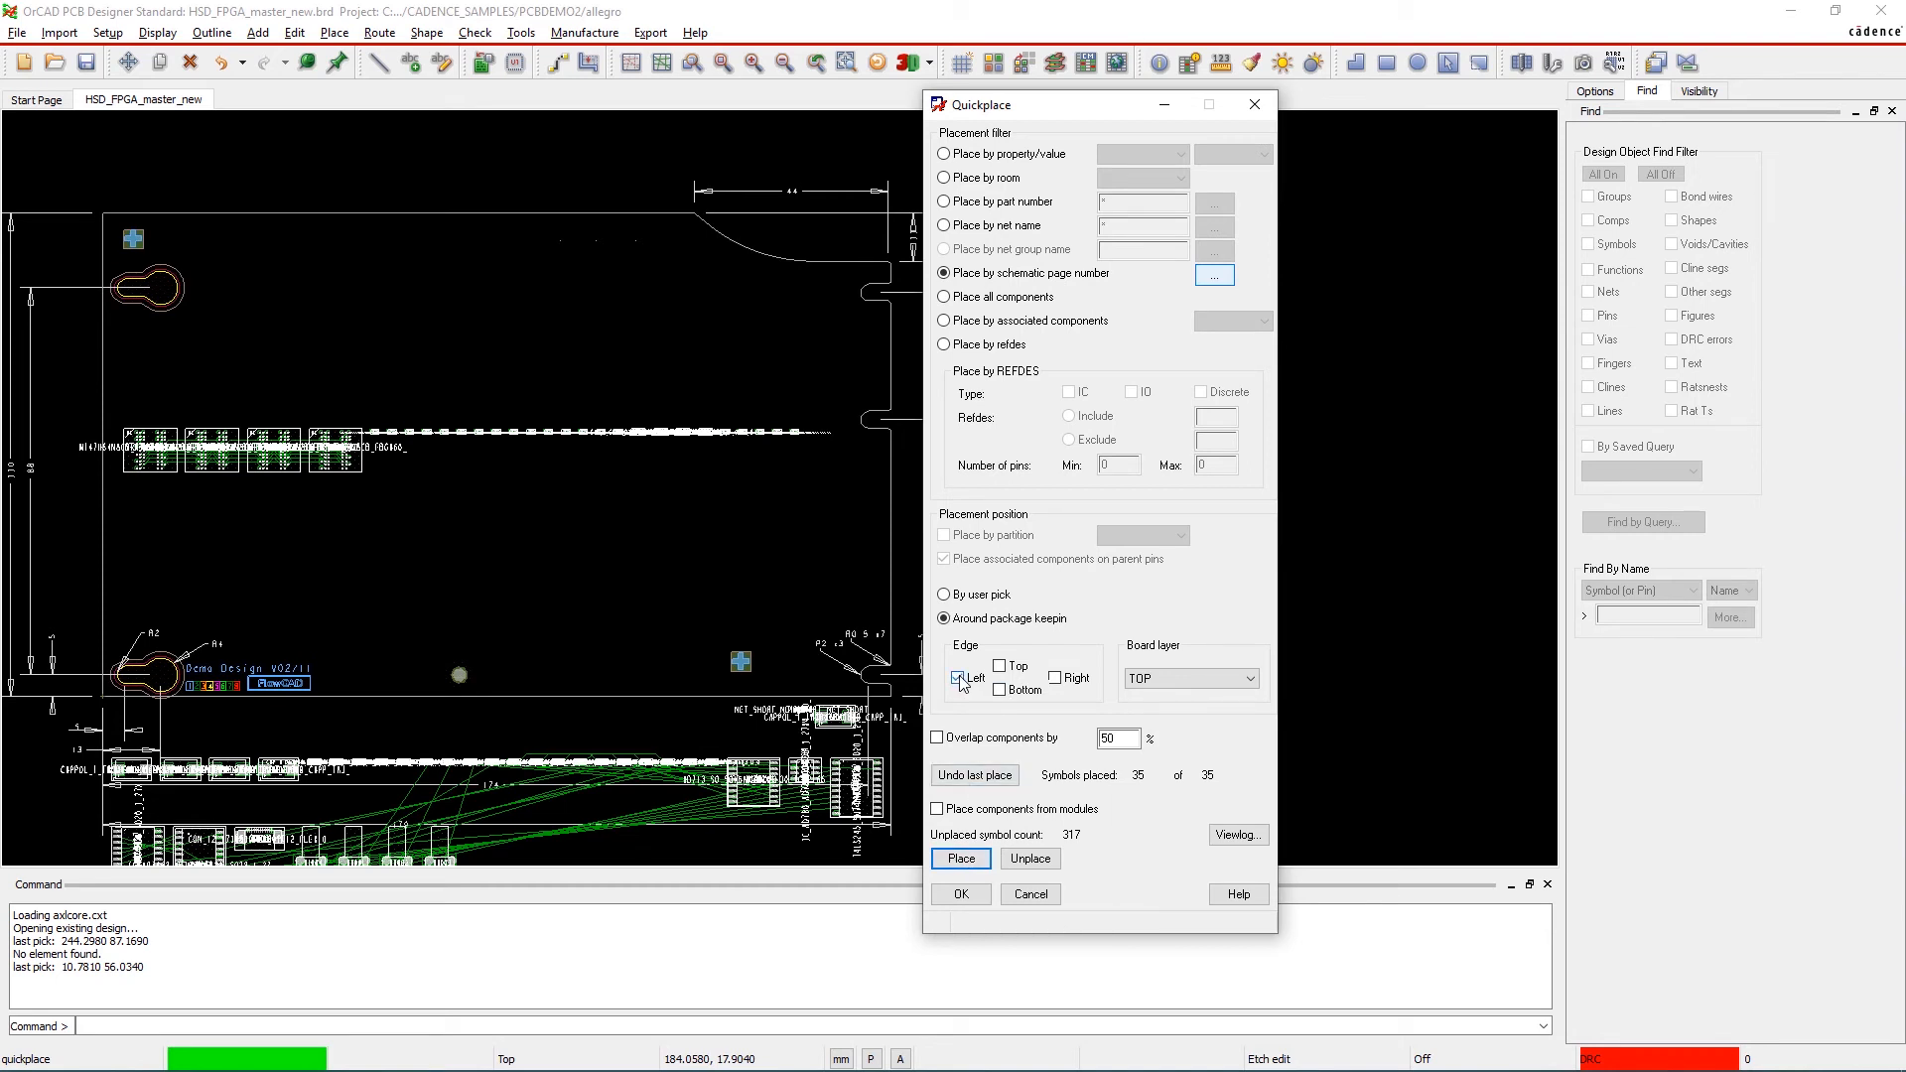
Place a third schematic page's 21 components along the left edge and close Quickplace
{"action": "left_click", "coordinate": [1212, 275]}
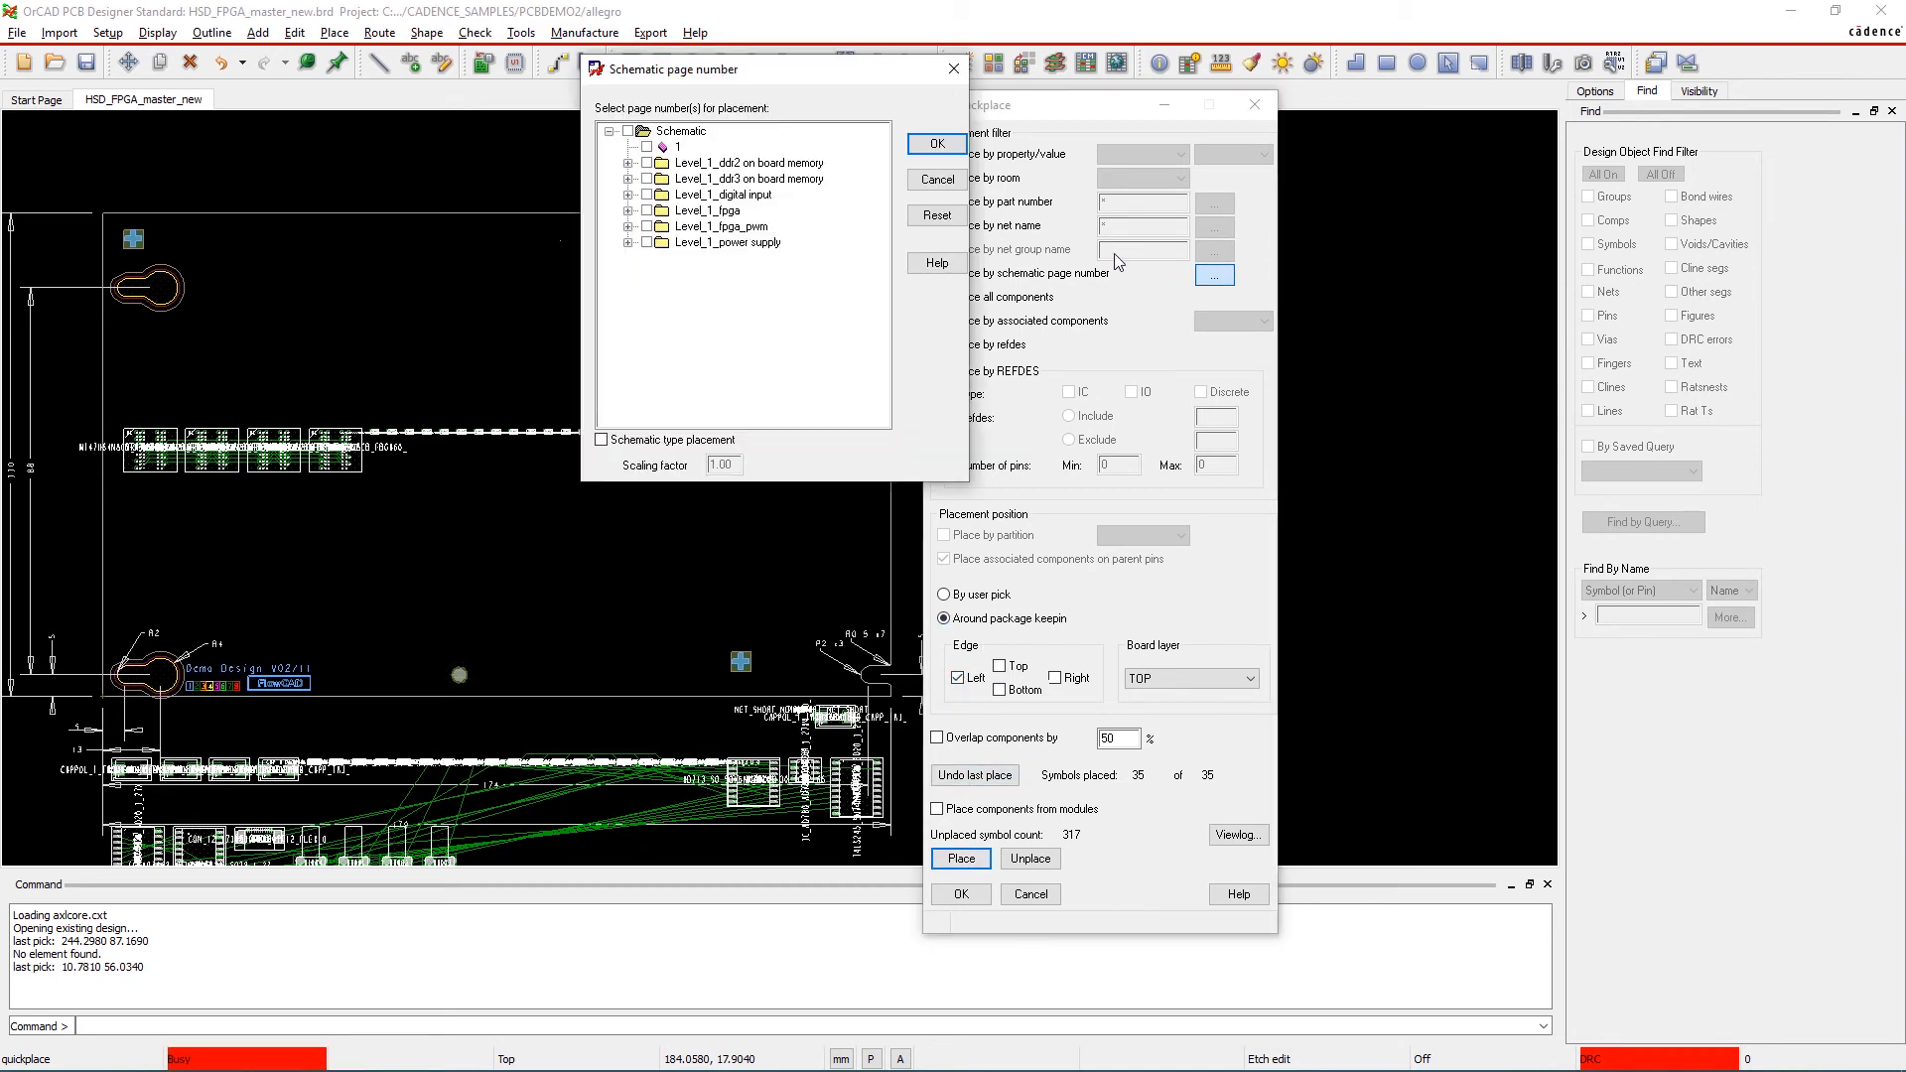
{"action": "left_click", "coordinate": [627, 163]}
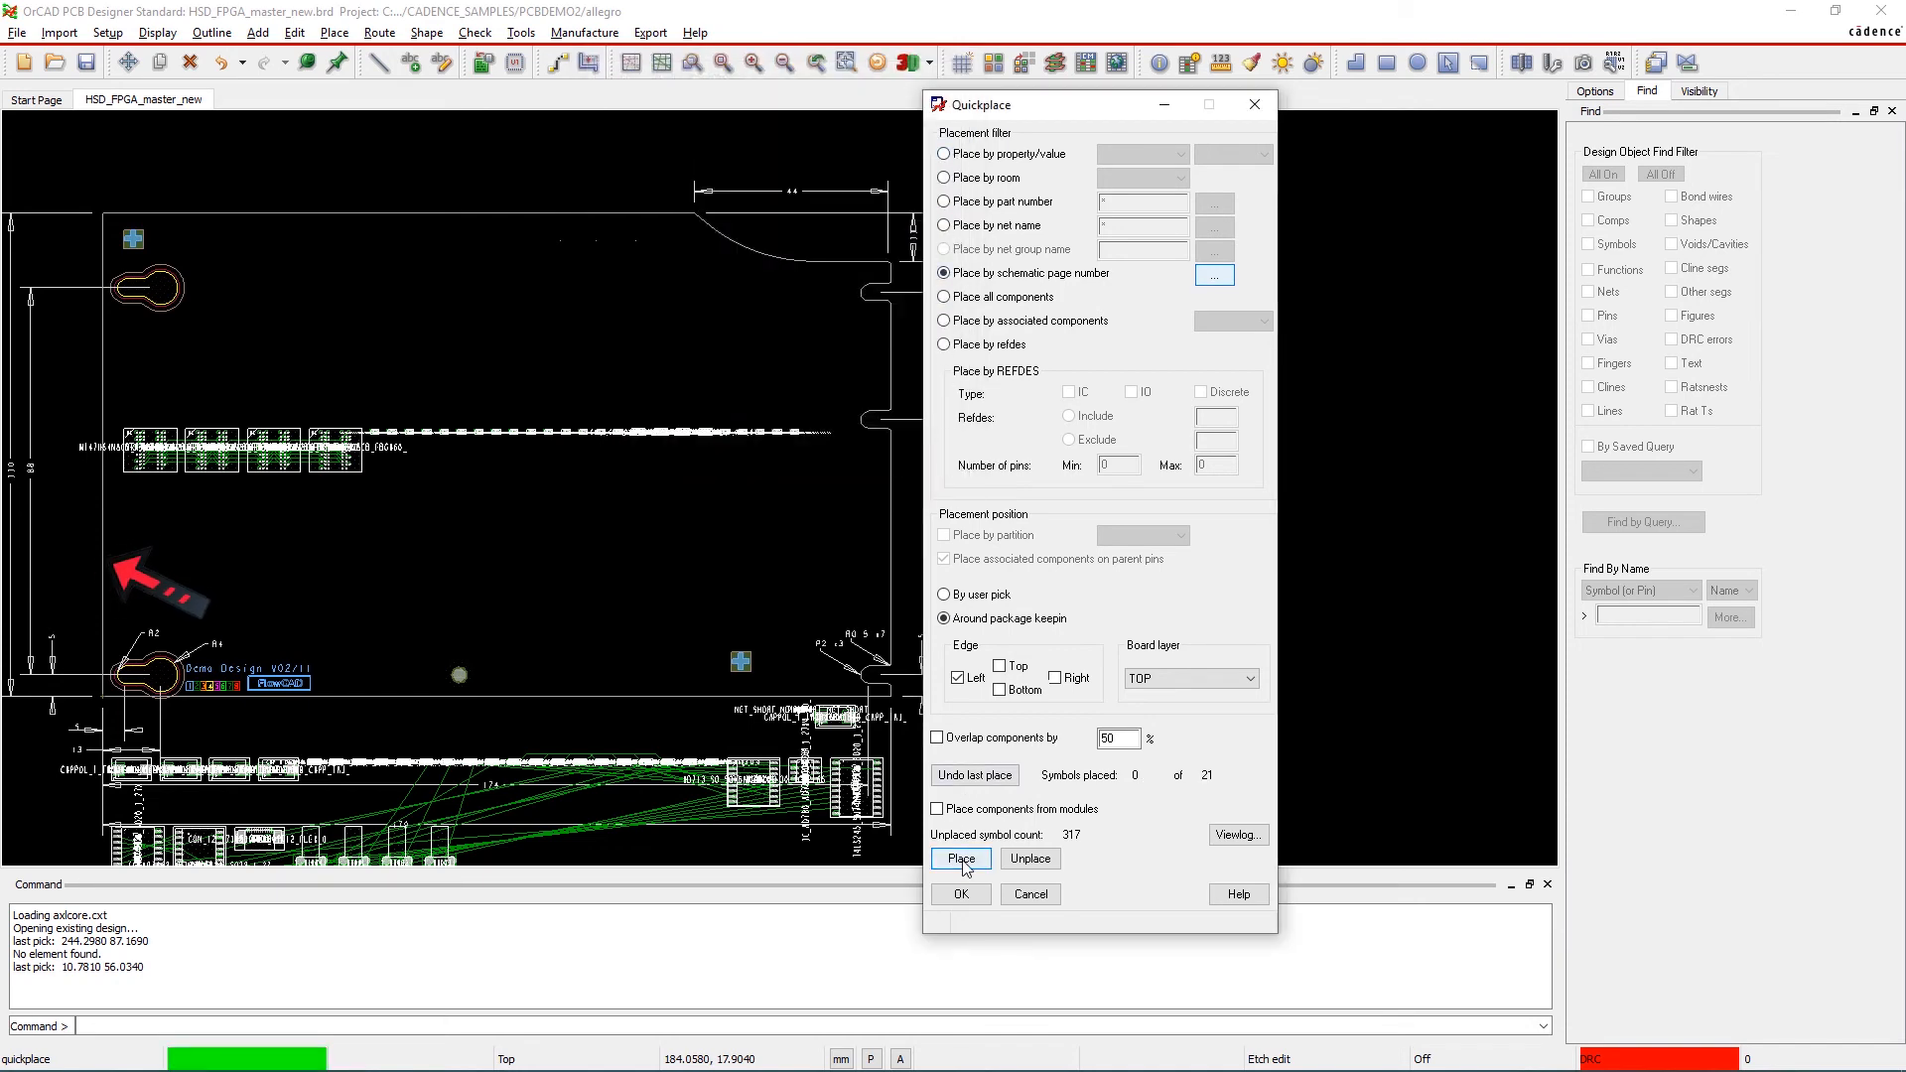
{"action": "left_click", "coordinate": [960, 857]}
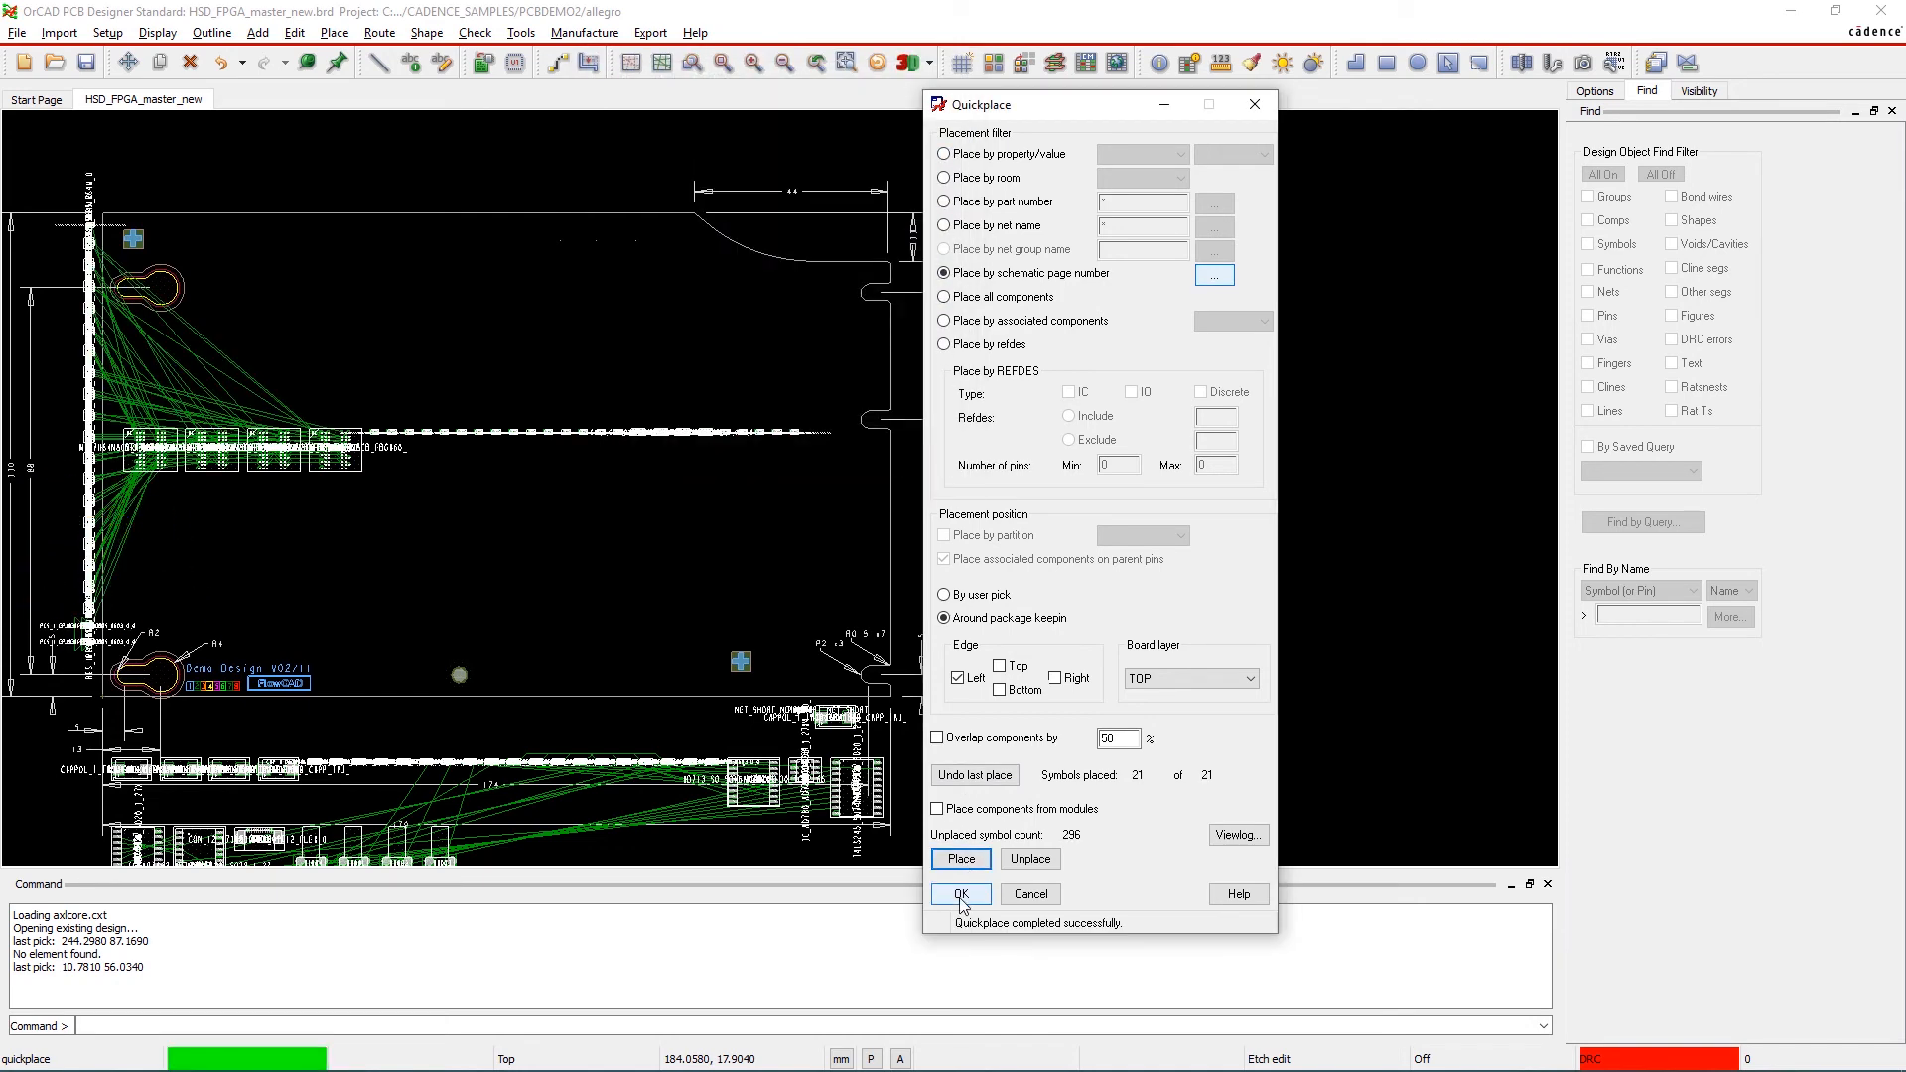
{"action": "left_click", "coordinate": [961, 894]}
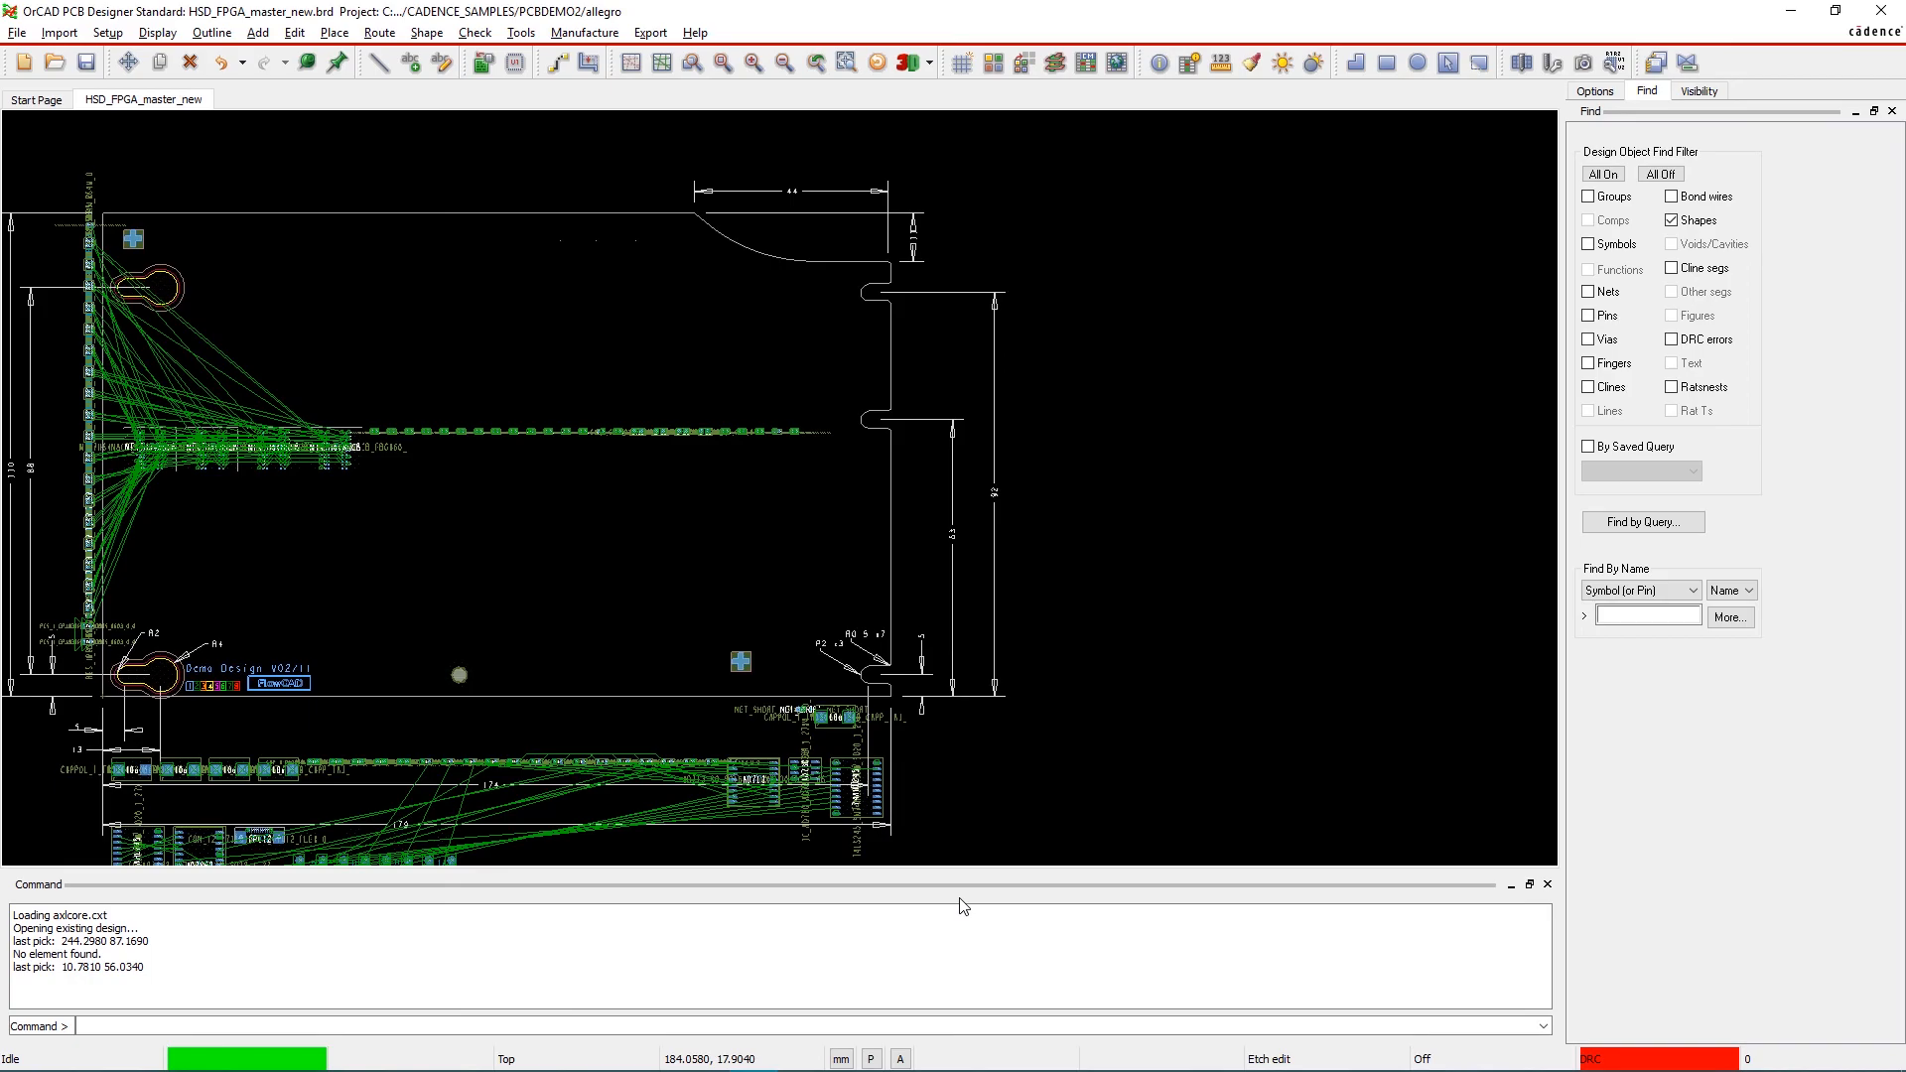